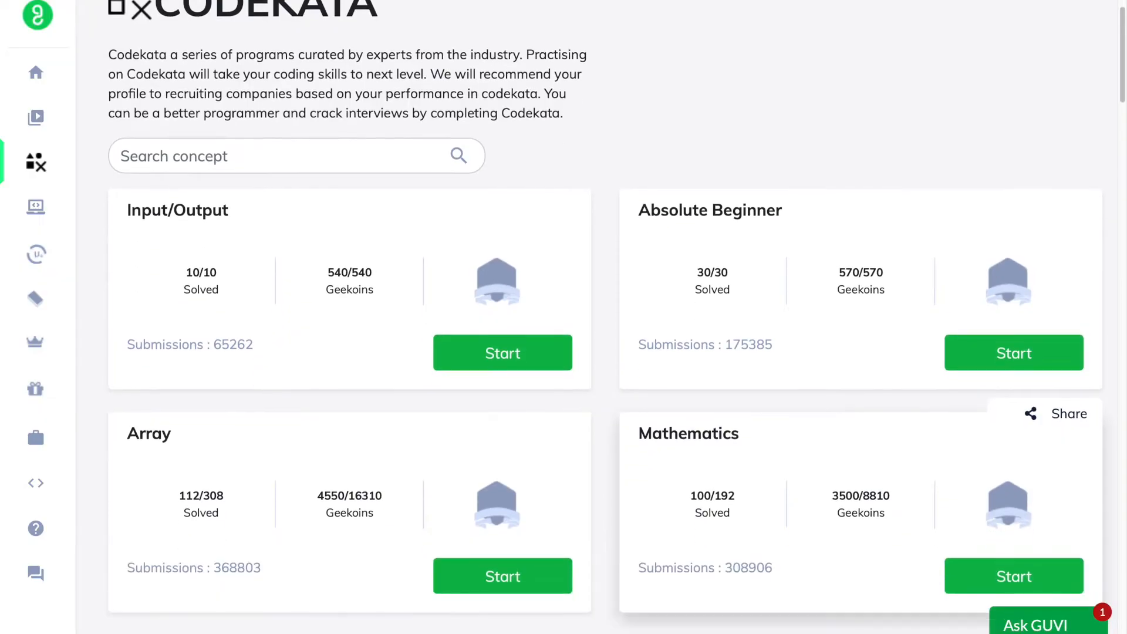
Scroll past the solved questions 1 and 2 and advance to question 3 on pure numbers
scroll(down, 3)
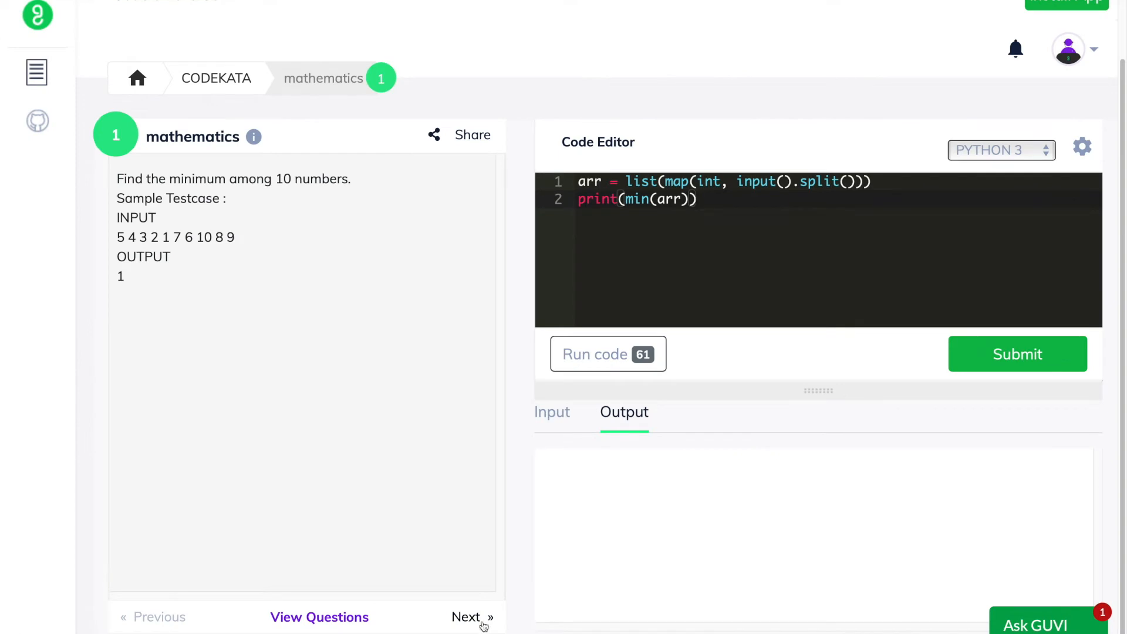
click(471, 617)
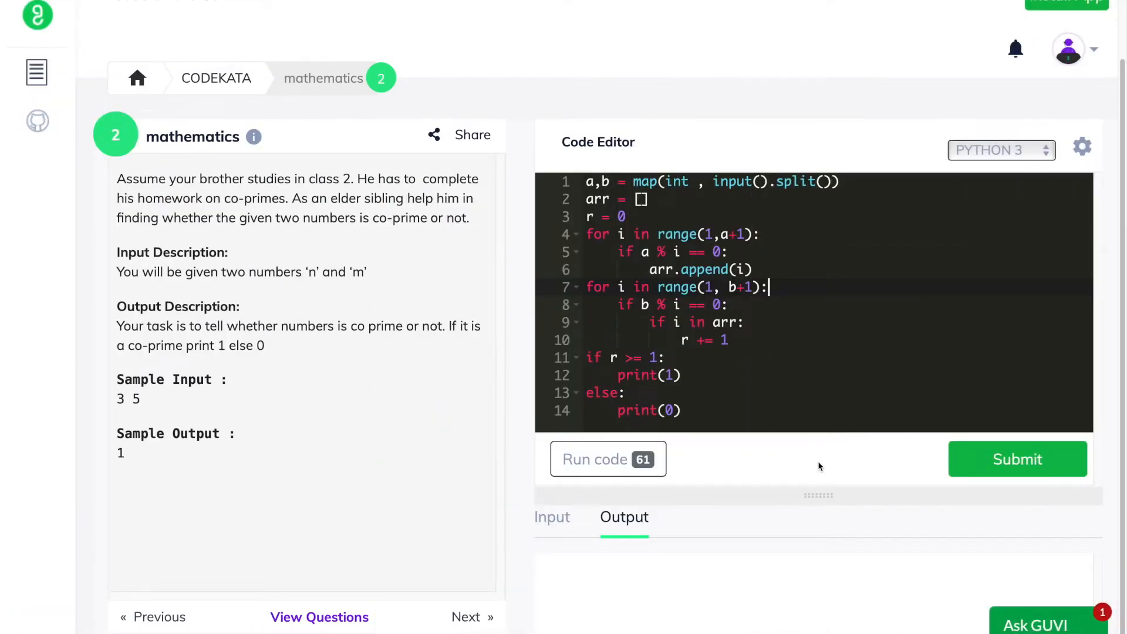
click(465, 617)
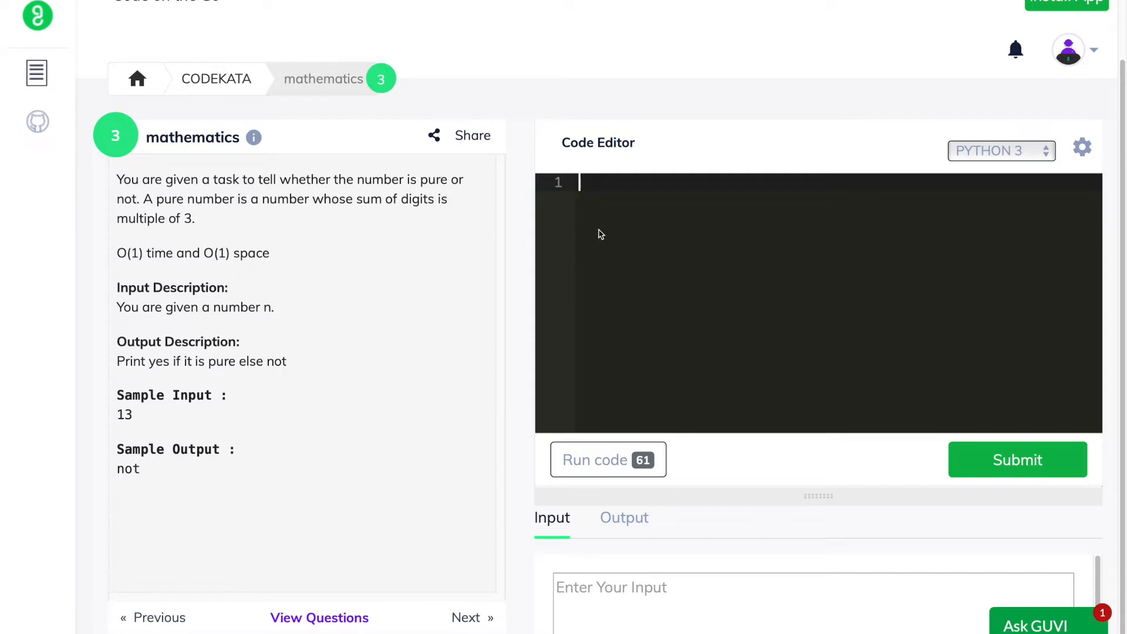
Read the input into a and sum its digits into r with a for loop
text(a =)
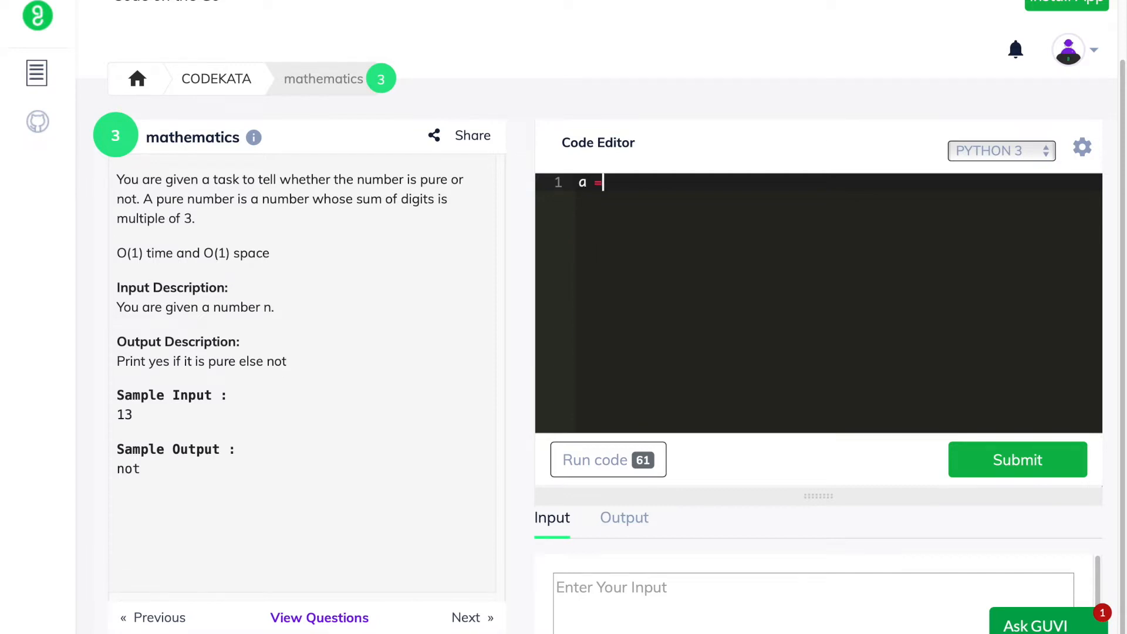
text(input())
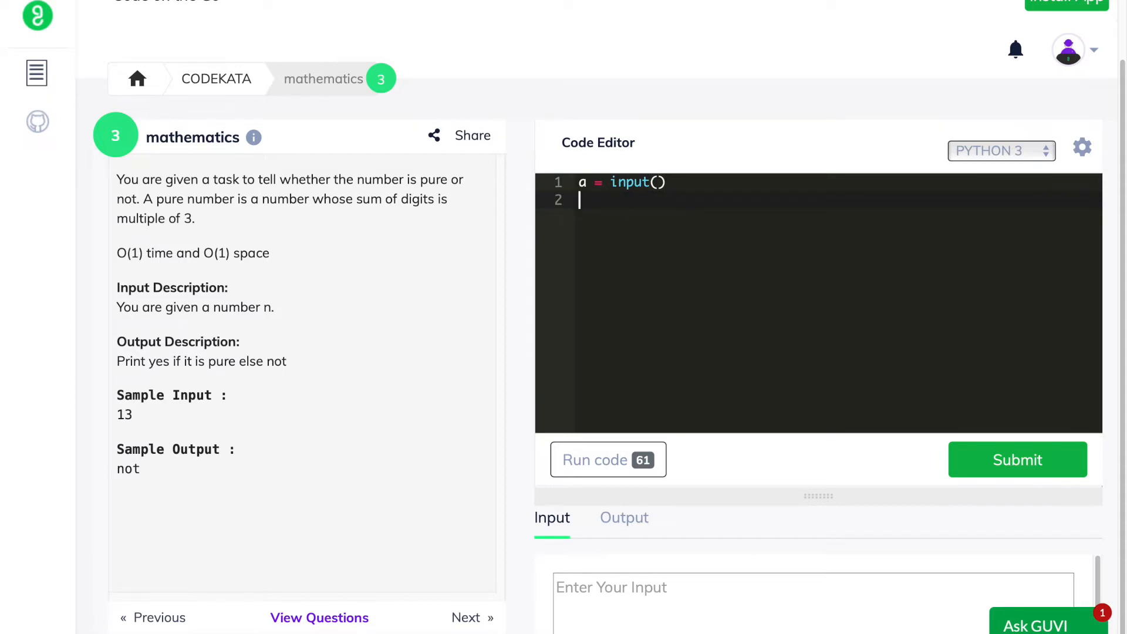
text(r)
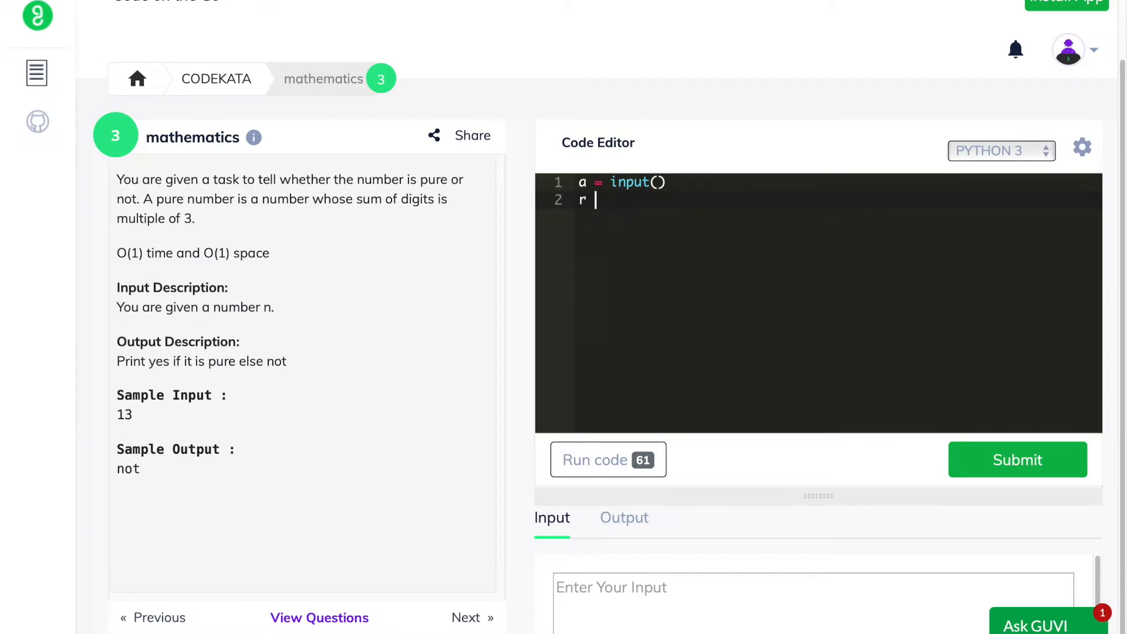
text(= 0)
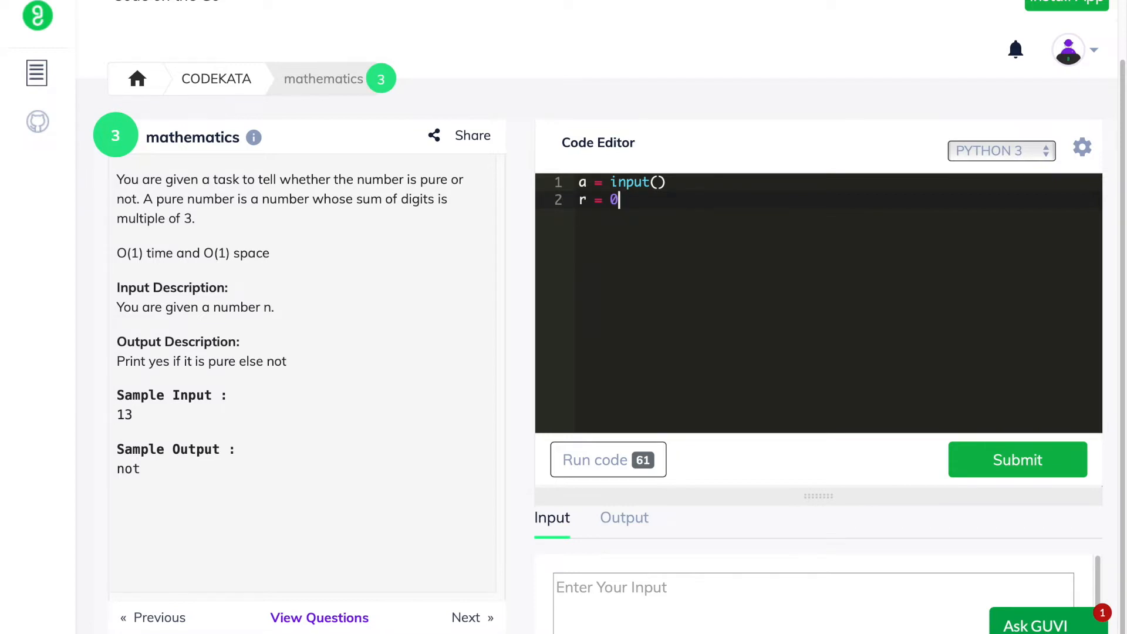
text(for)
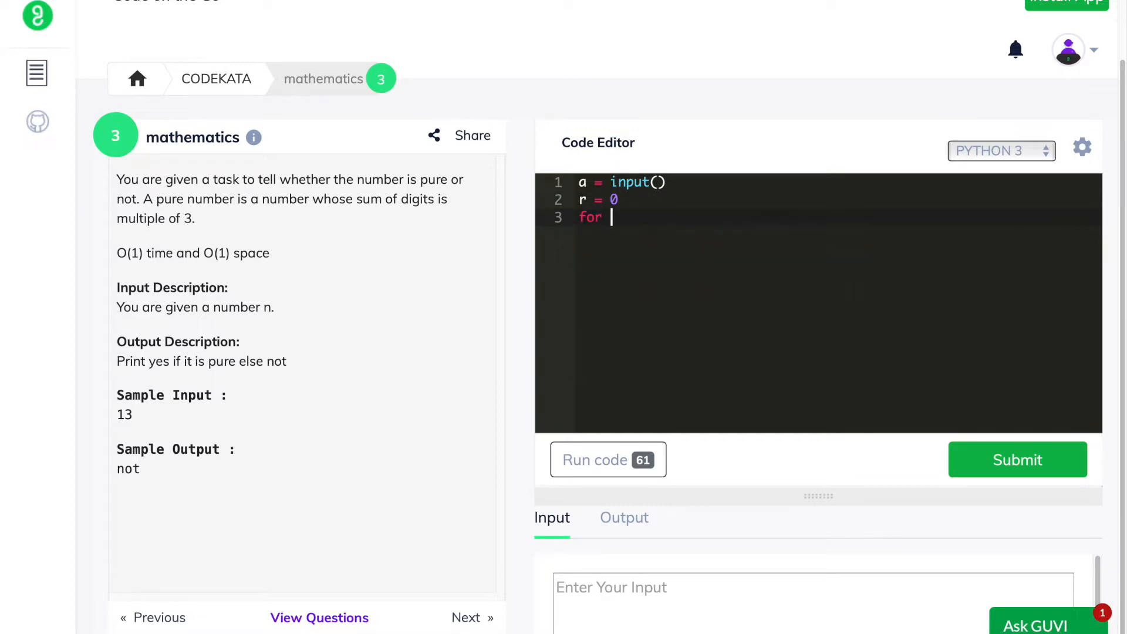
text(i in a:)
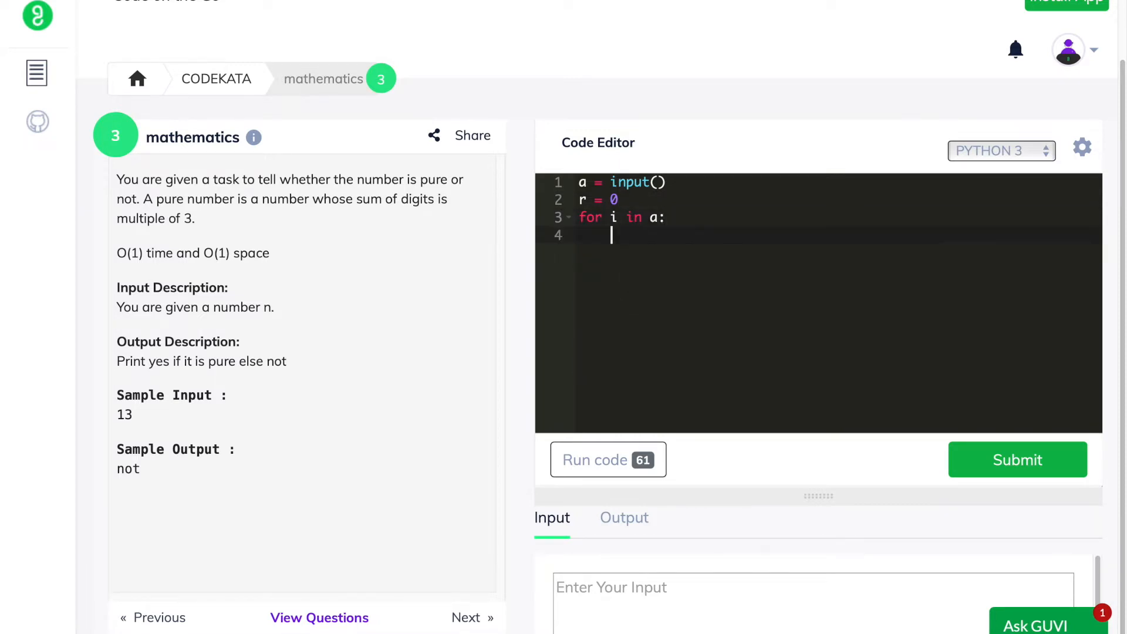
text(r += int(i)
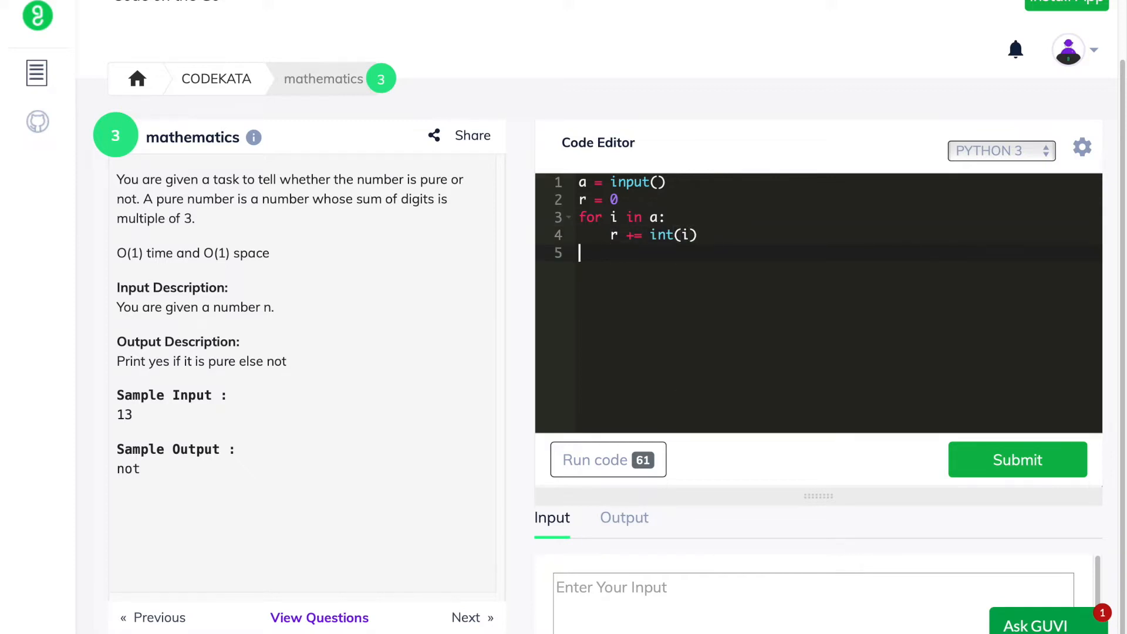
Add the if r % 3 == 0 check printing 'yes' and begin the else branch
text(if r)
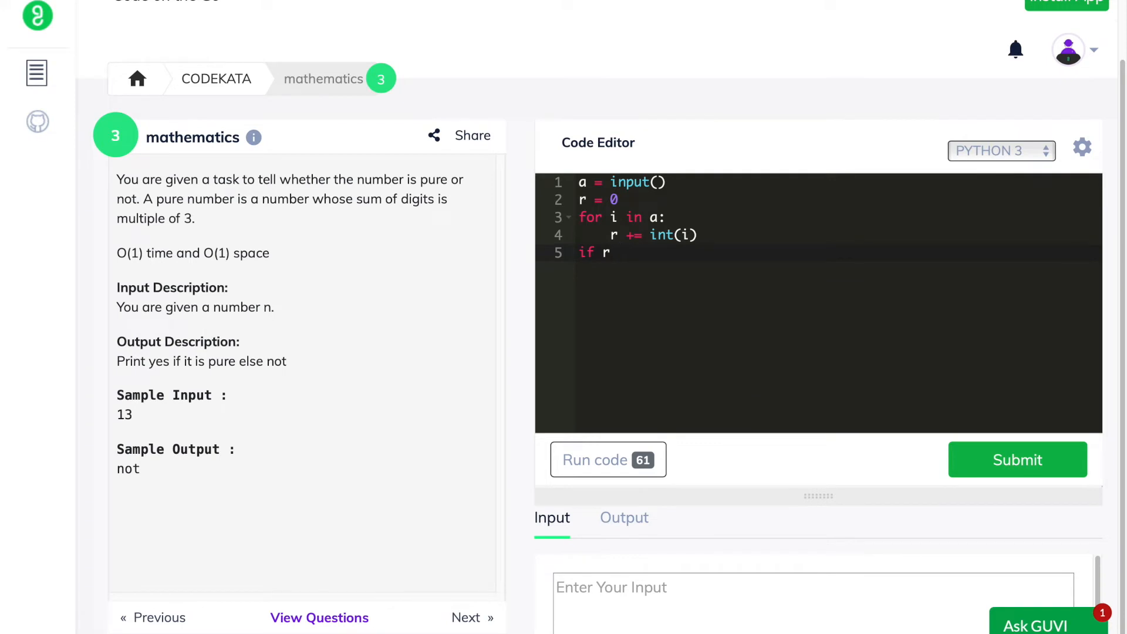
text(% 3 ==)
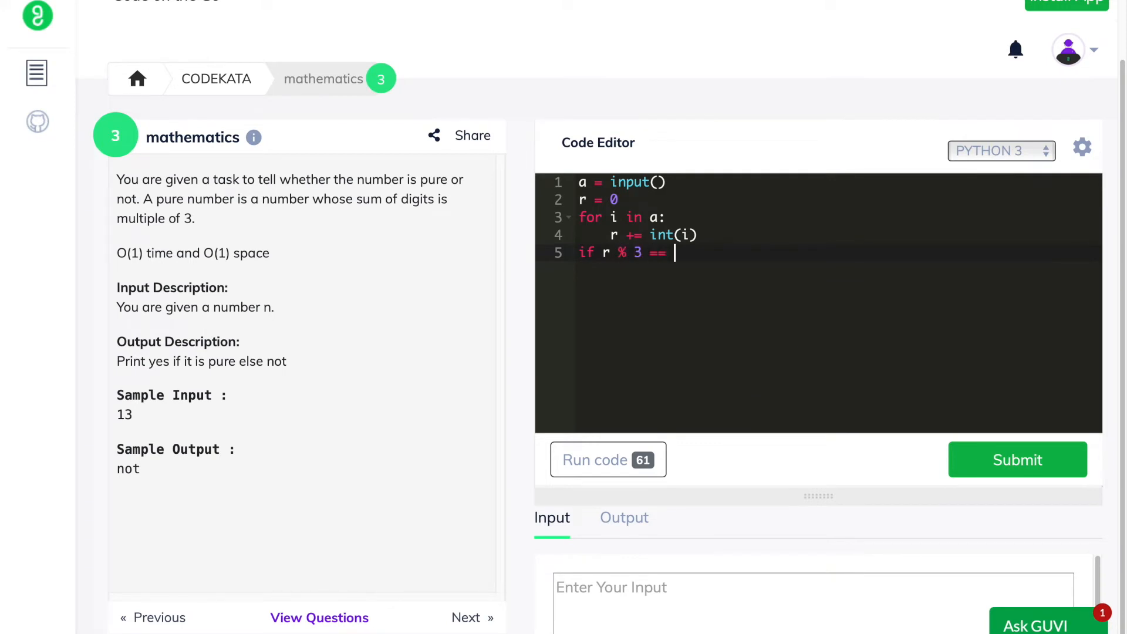
text(0:)
text(print()
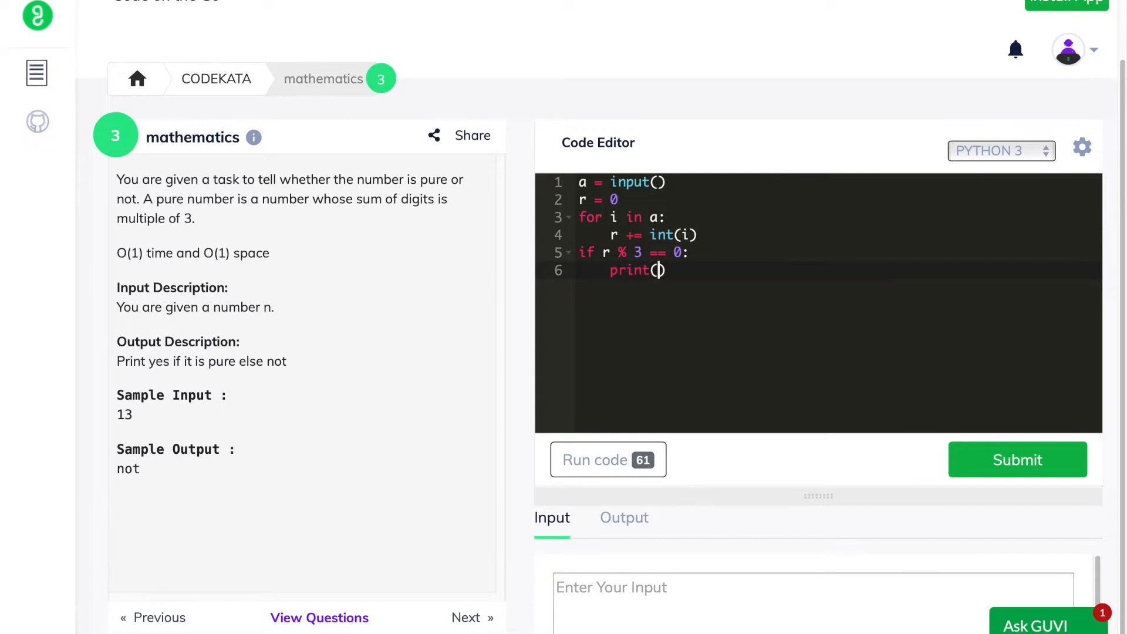
text('yes')
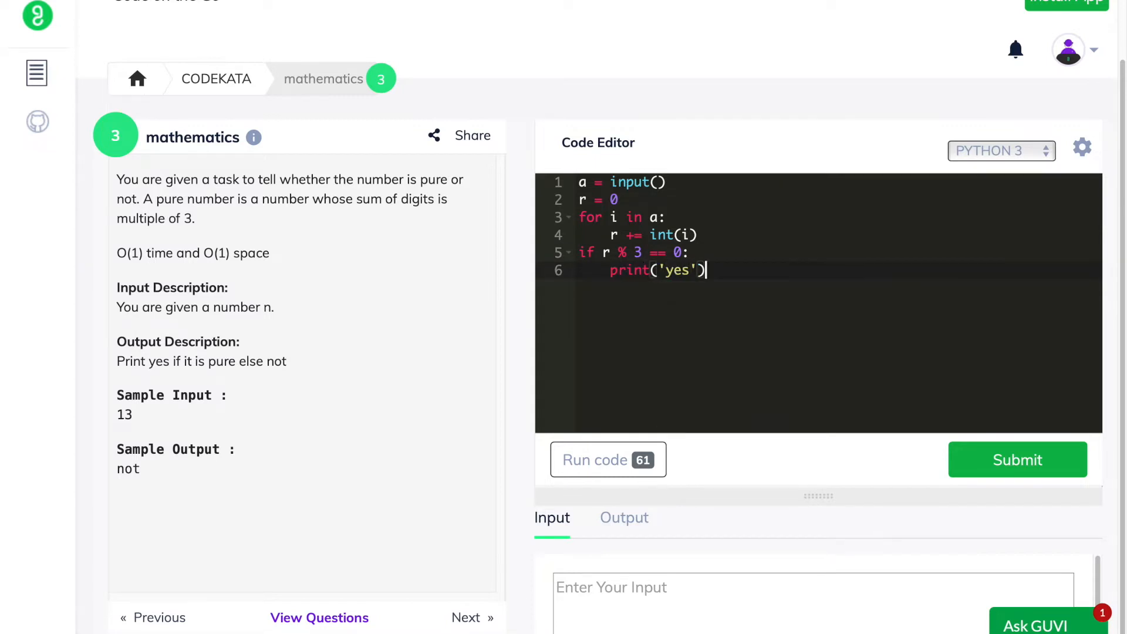
text(else:)
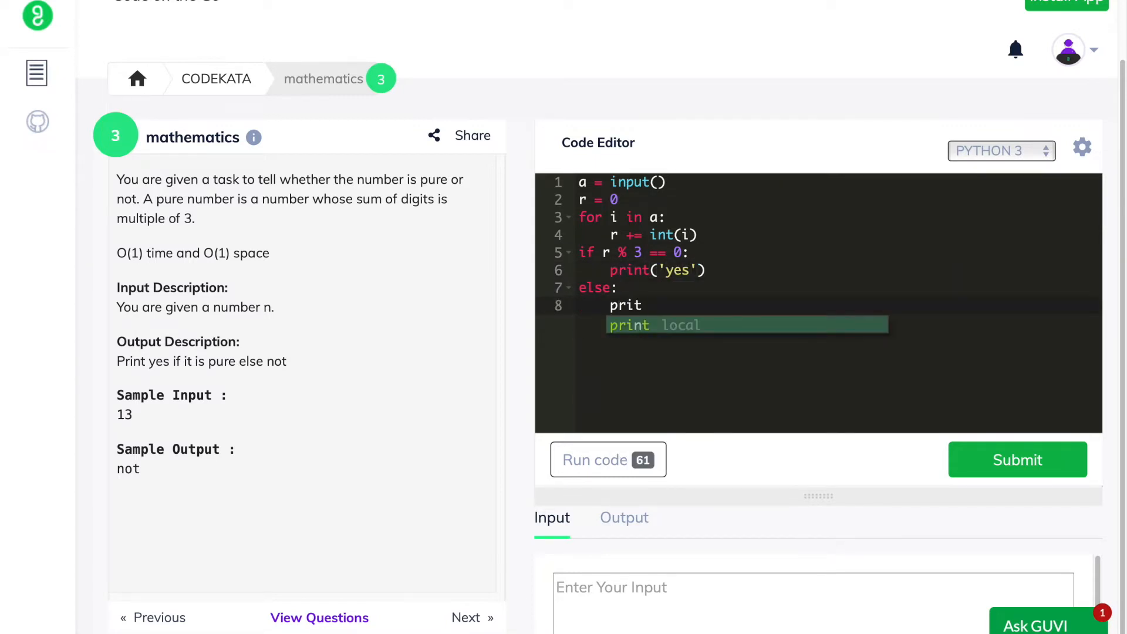
Submit the pure-number solution and advance to question 4 on finest numbers
click(1016, 460)
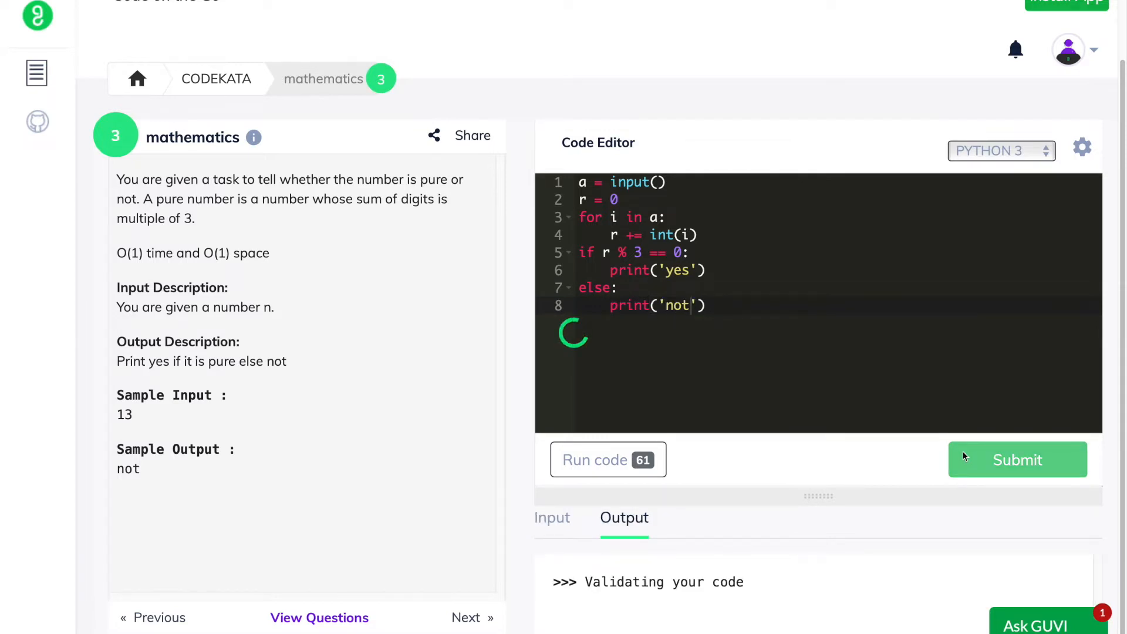
click(465, 617)
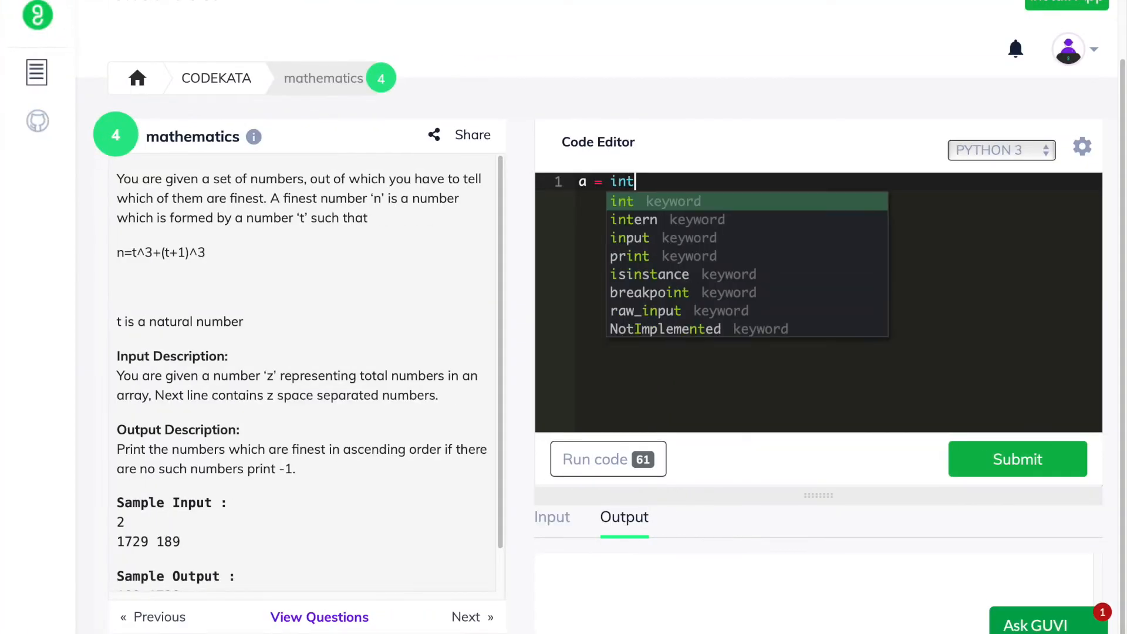
Read the input numbers and split them into the list arr
text((input())
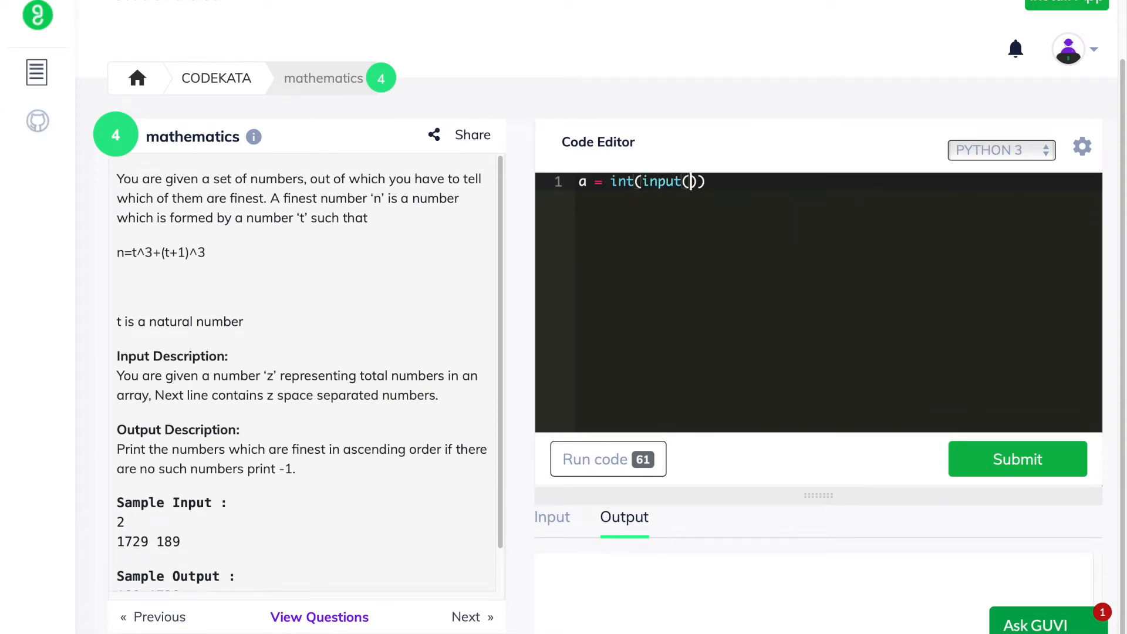
text())
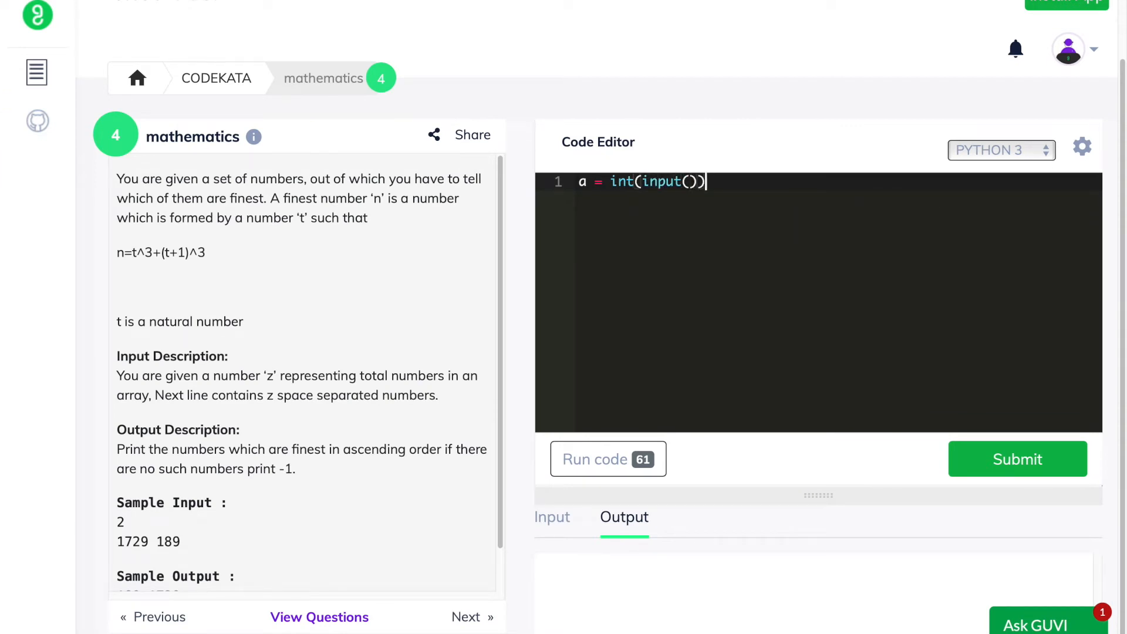
text(arr = list(map(int, input()
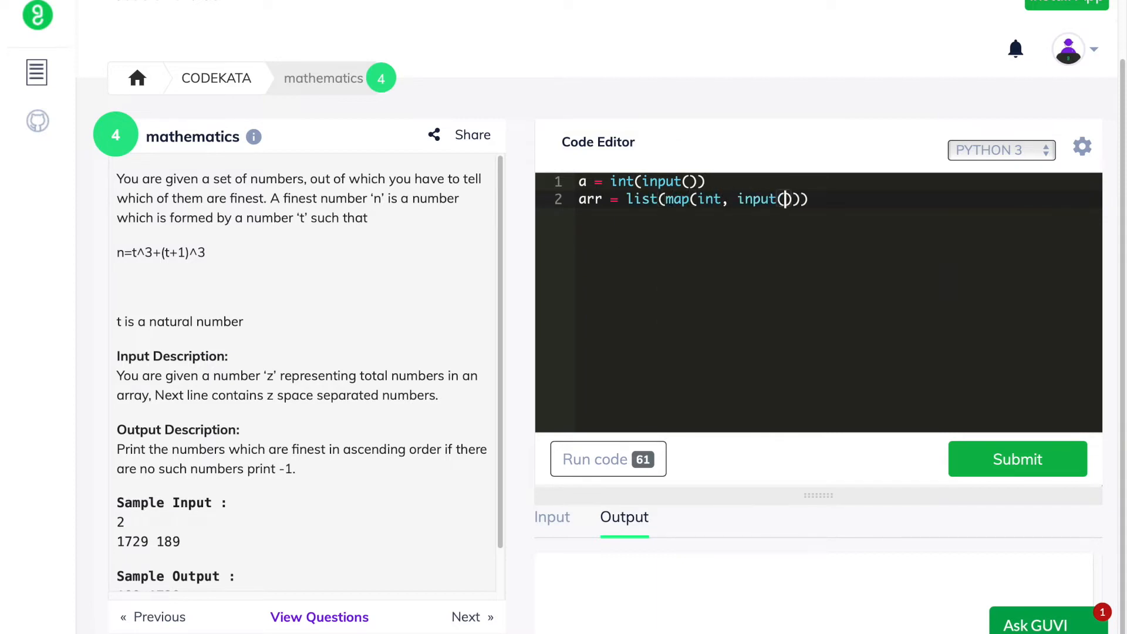
text(.split())
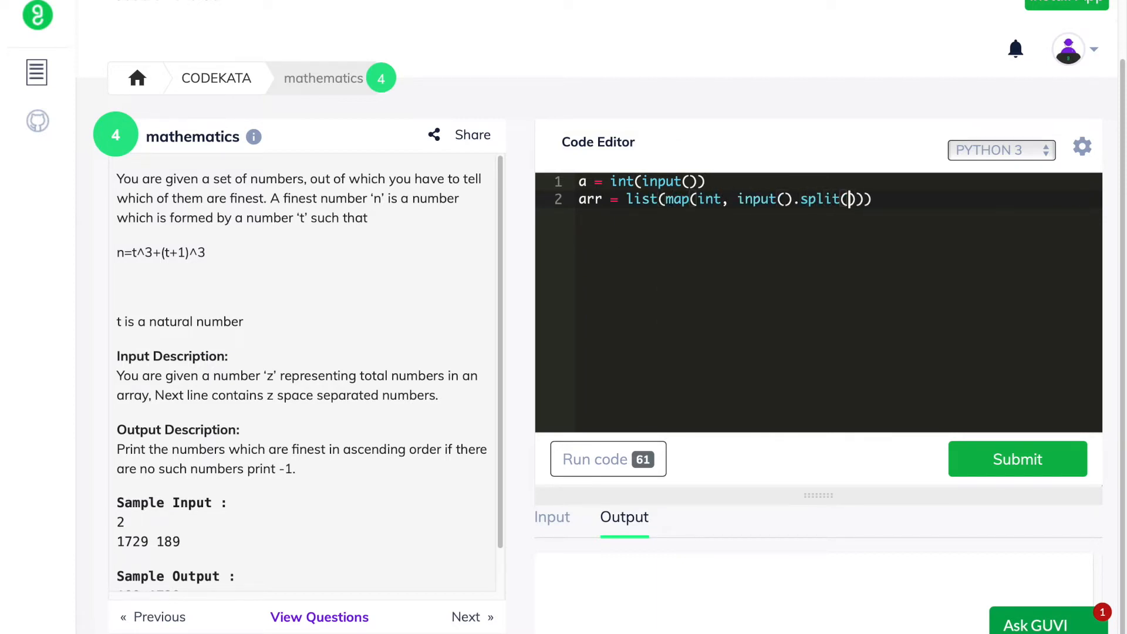
key(Enter)
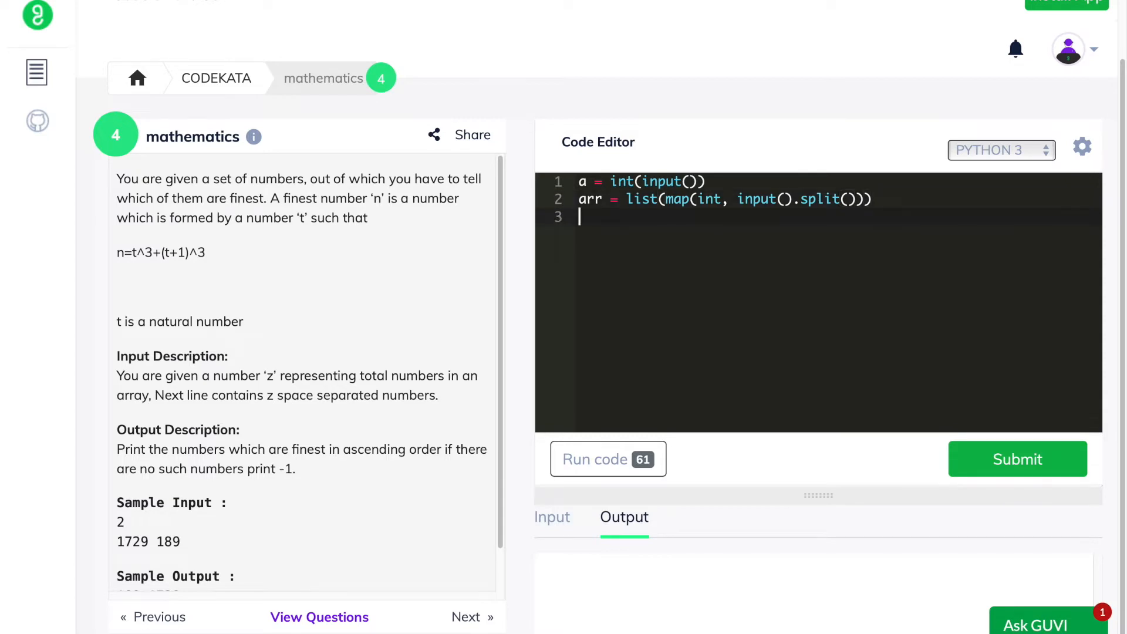
Create lst and add nested loops comparing j**3 sums against arr values
text(lst = [])
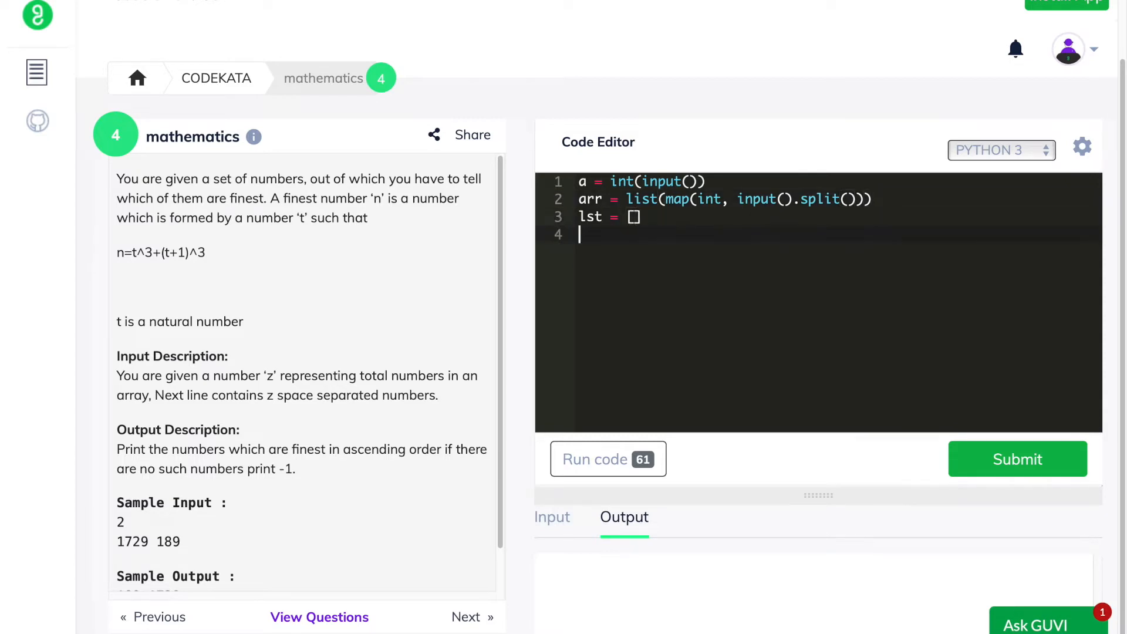
text(form = 1)
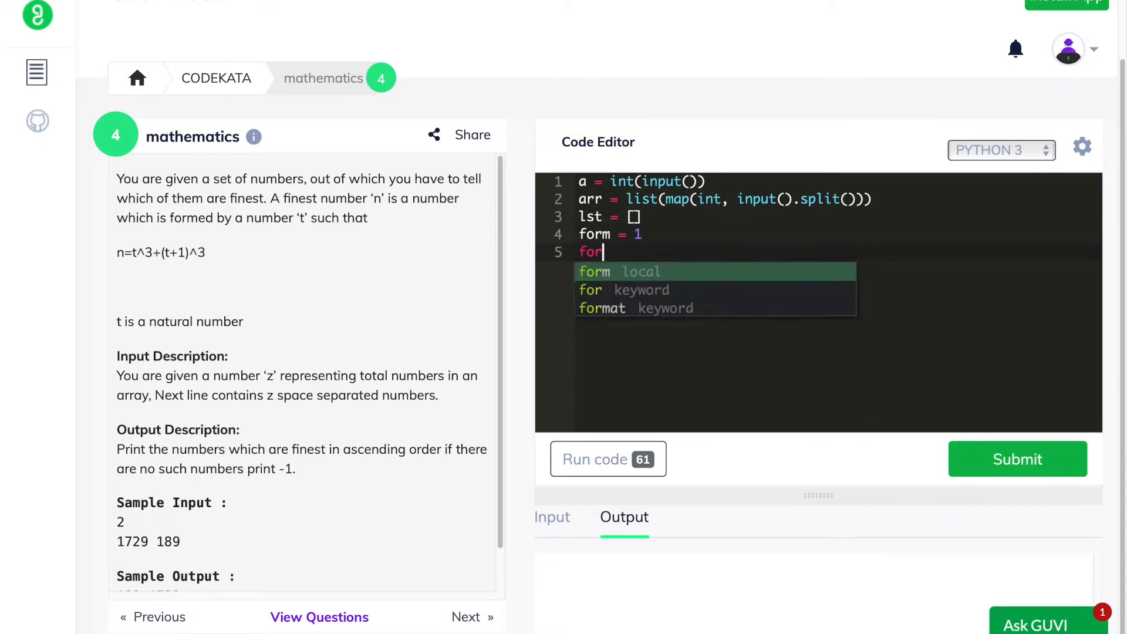
text(i in arr:)
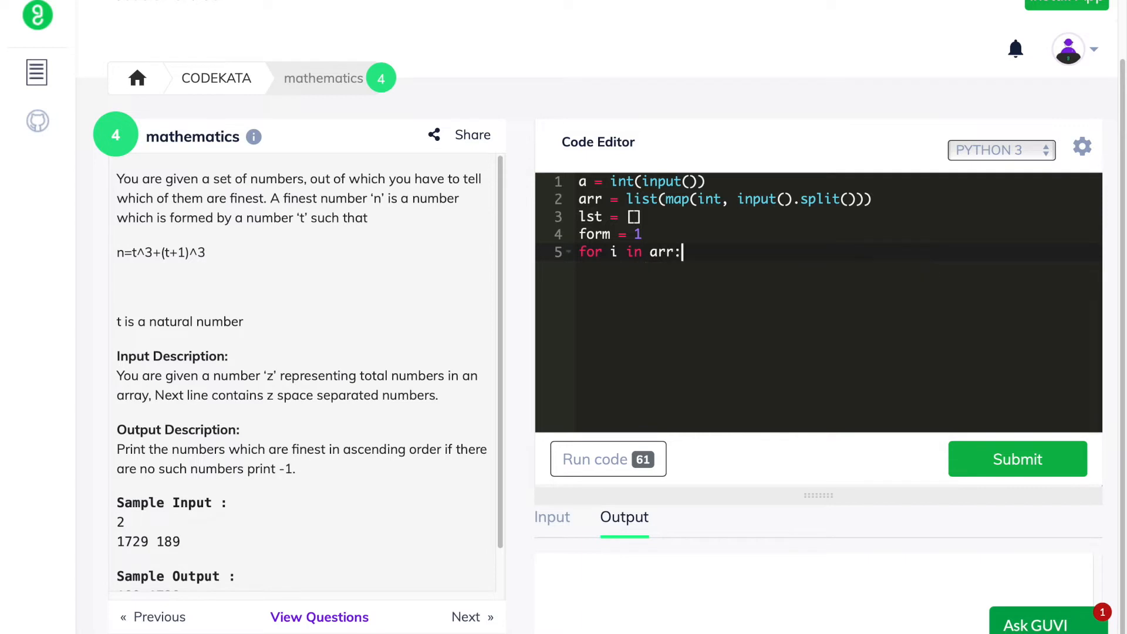
text(for j in range(1,100+!)
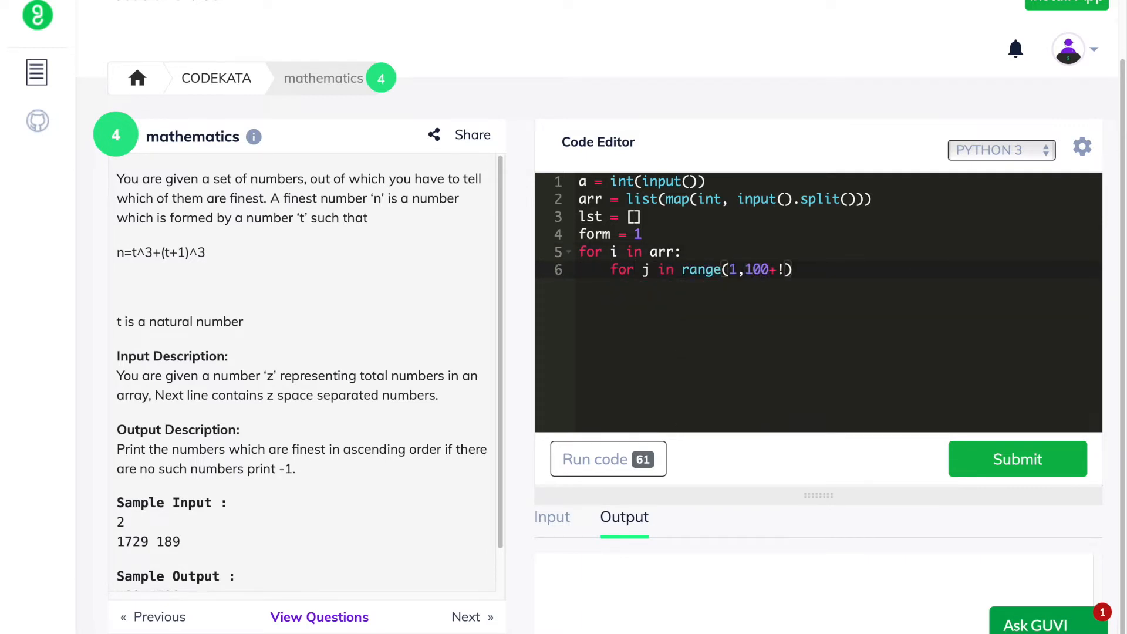
text(for)
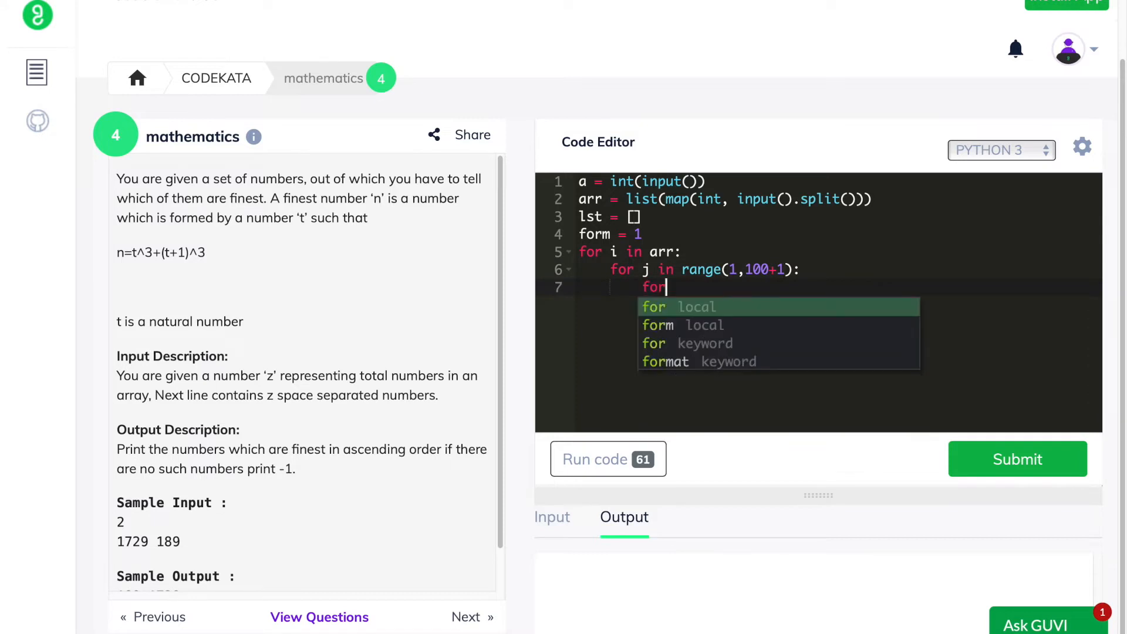
text(m = j**3 + (j+1)**3)
text(lst.append(i ))
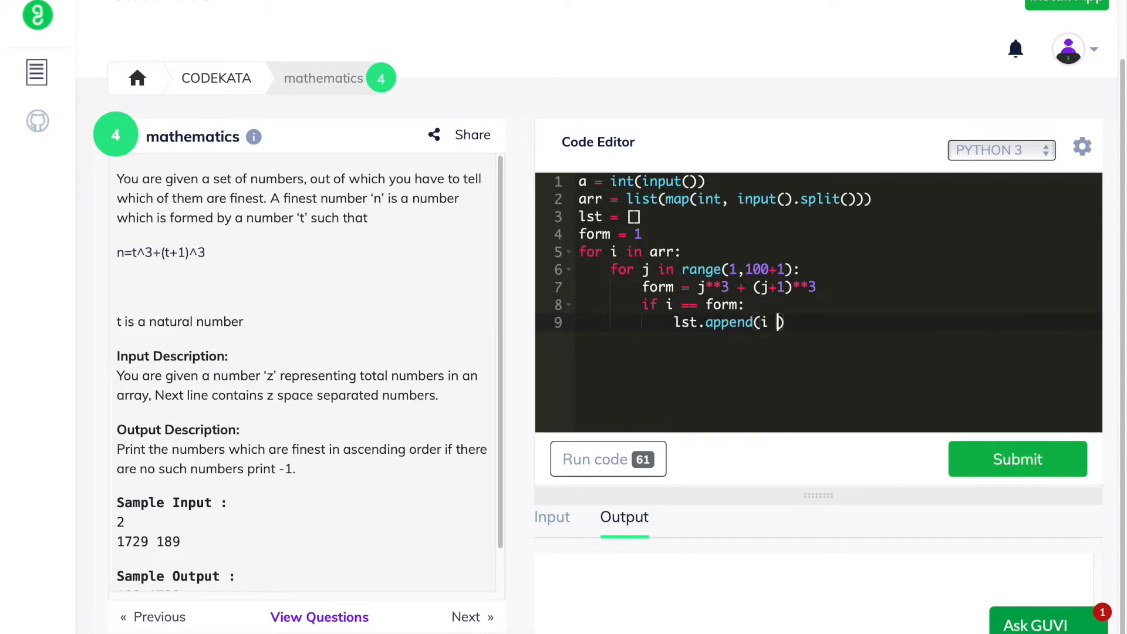
key(Enter)
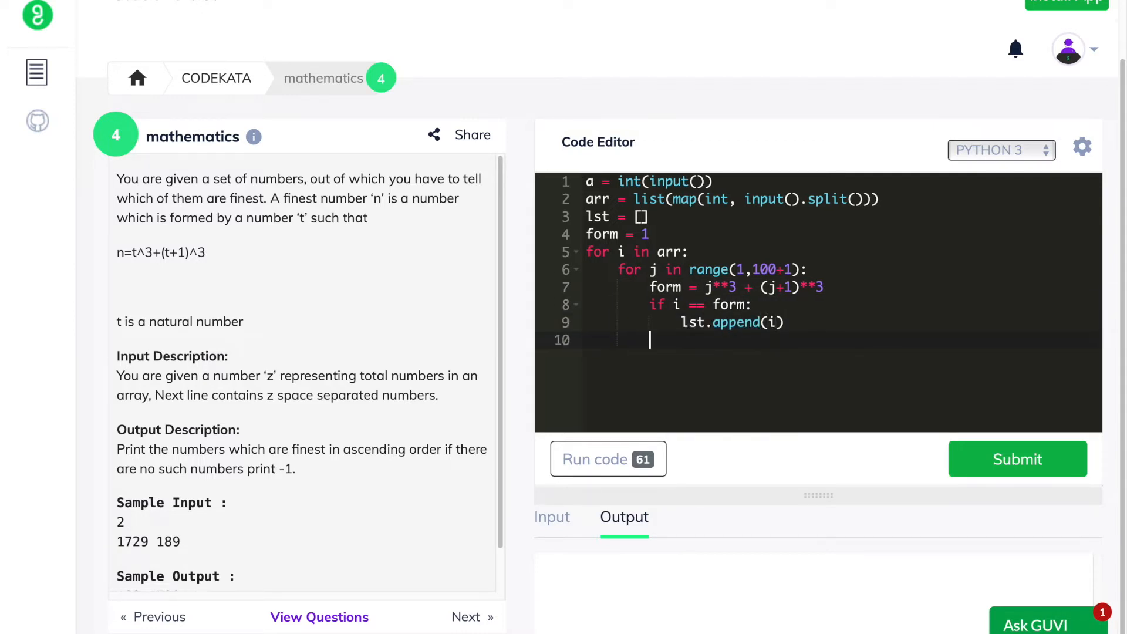
Sort lst with lst.sort() and output it with print(*lst)
text(lst.)
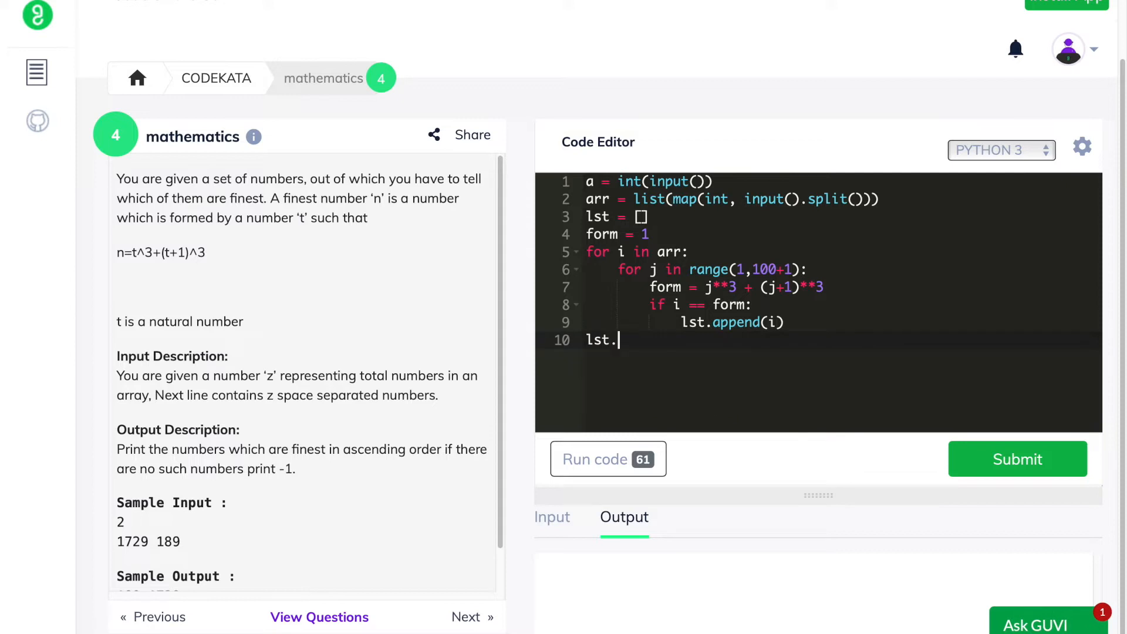
text(sort())
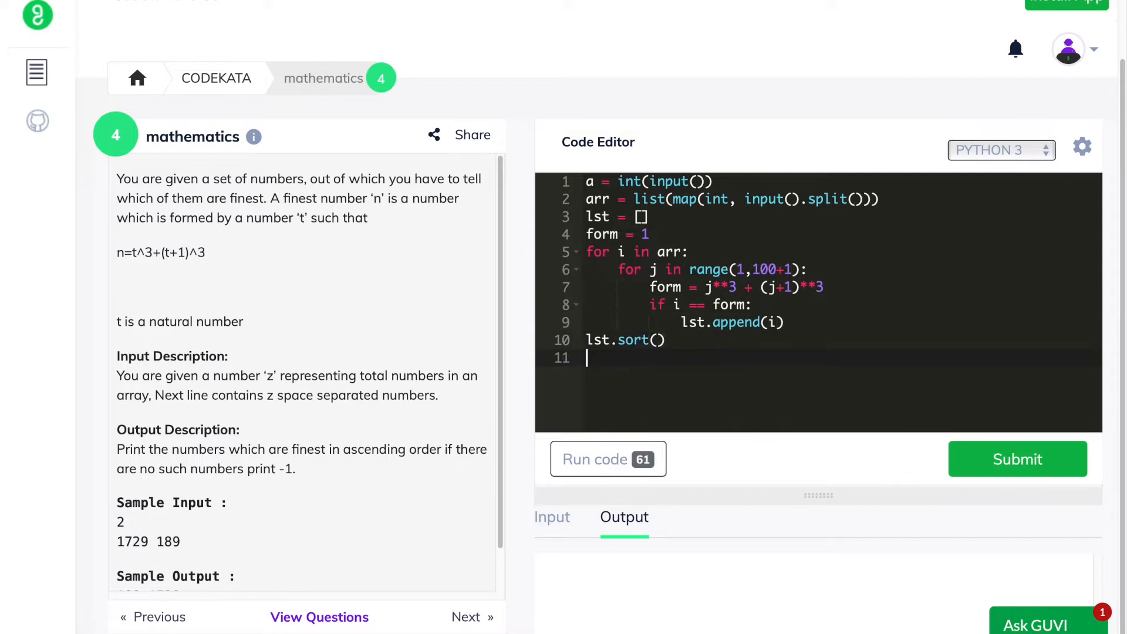
text(print(*))
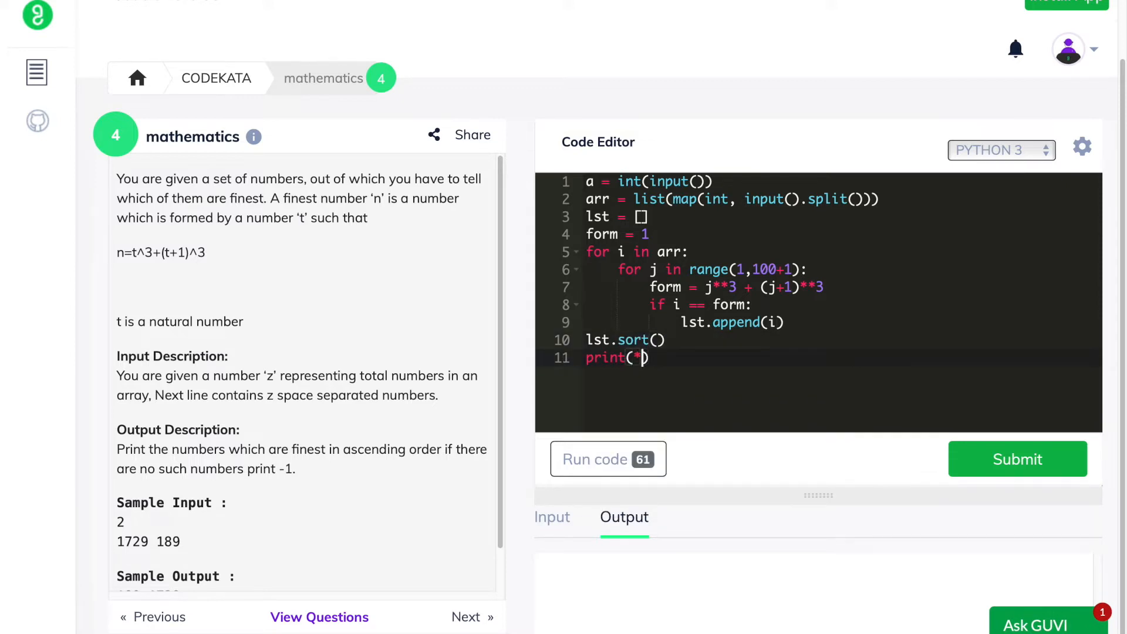
text(lst)
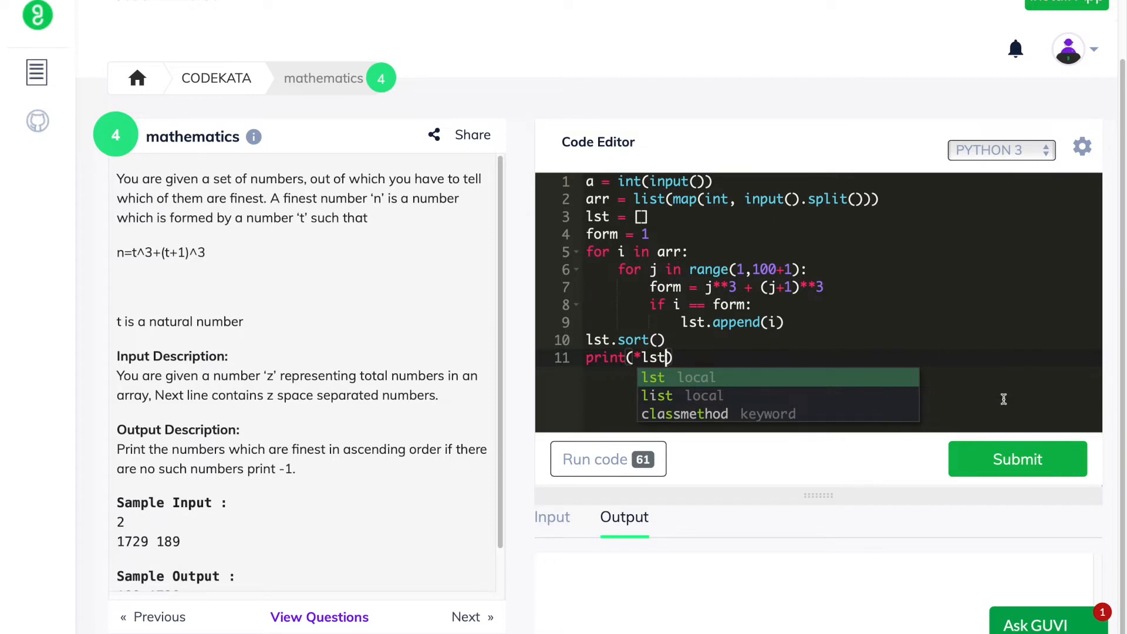
Submit the finest-numbers solution, see all test cases pass, and open question 5
click(1016, 458)
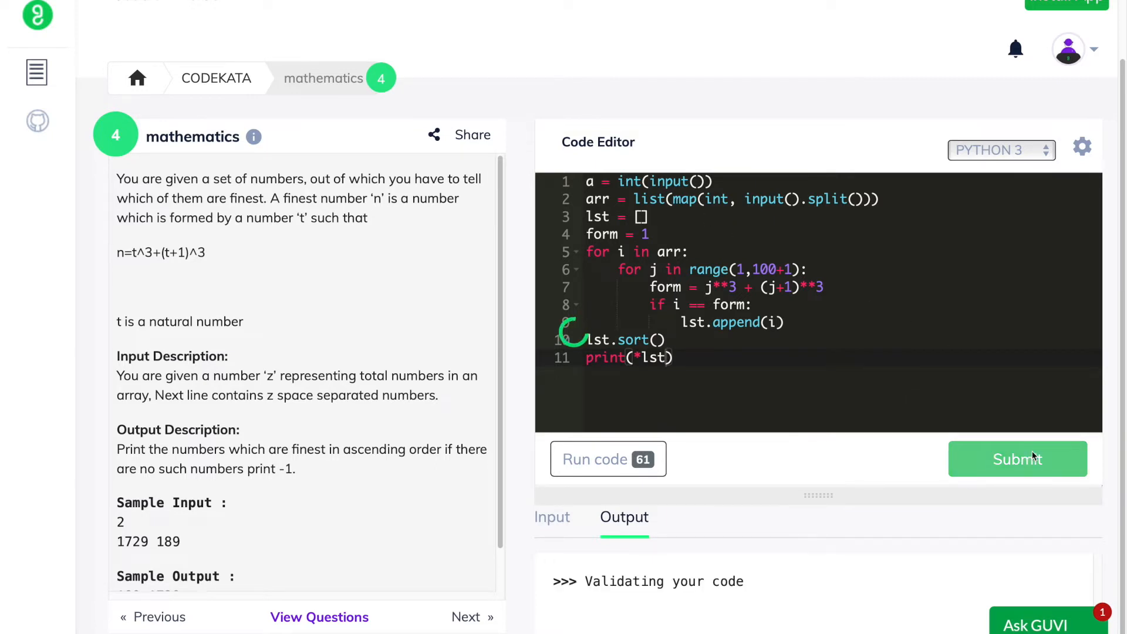
click(1017, 459)
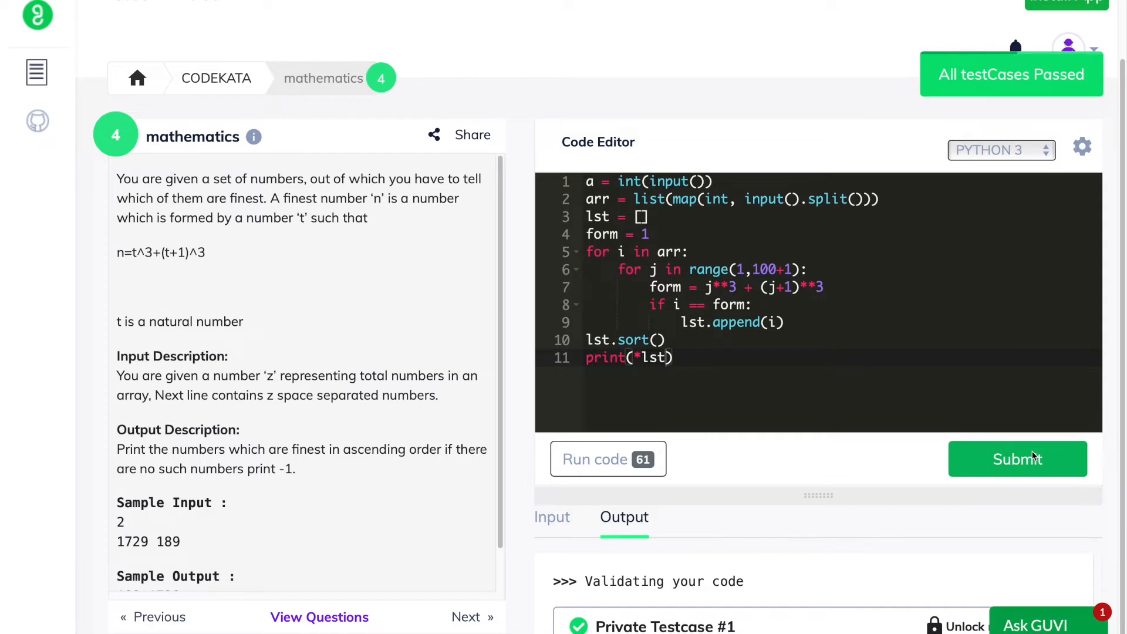
click(471, 617)
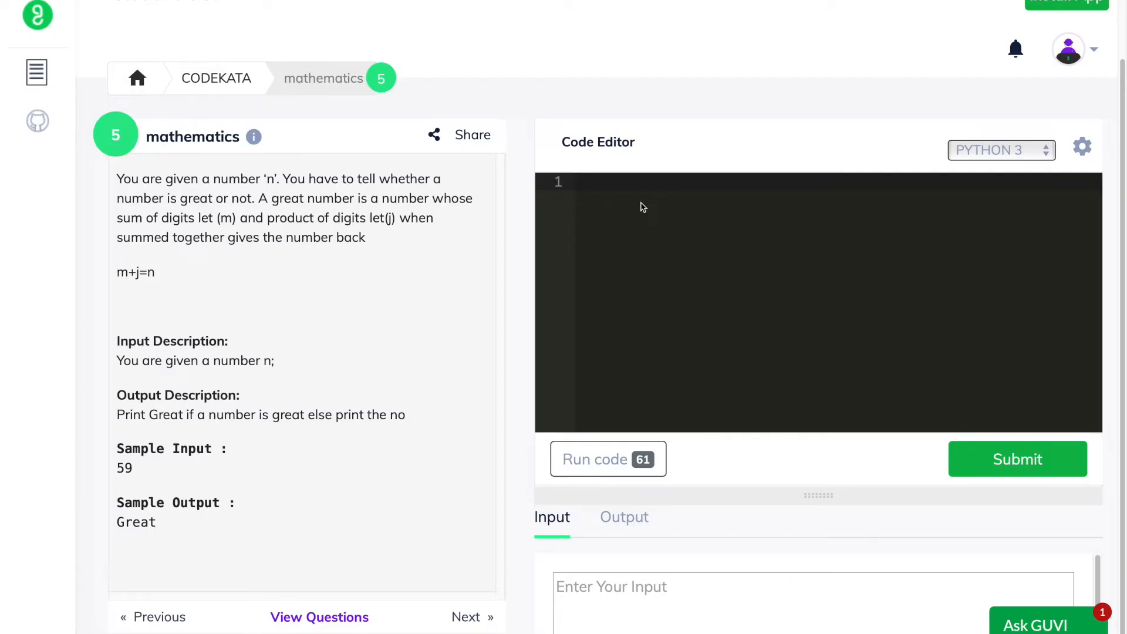
Type n = int(input()) on line 1 to read the number
text(n = int(input()
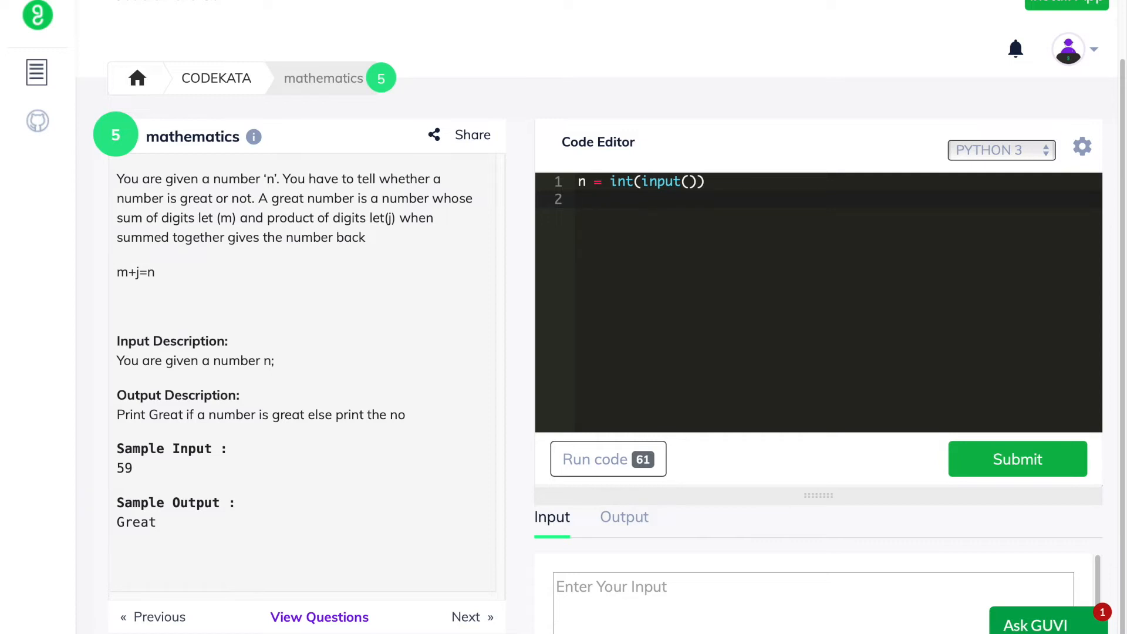
Initialise t = n, d = 1, r = 0 and p = 1
text(t)
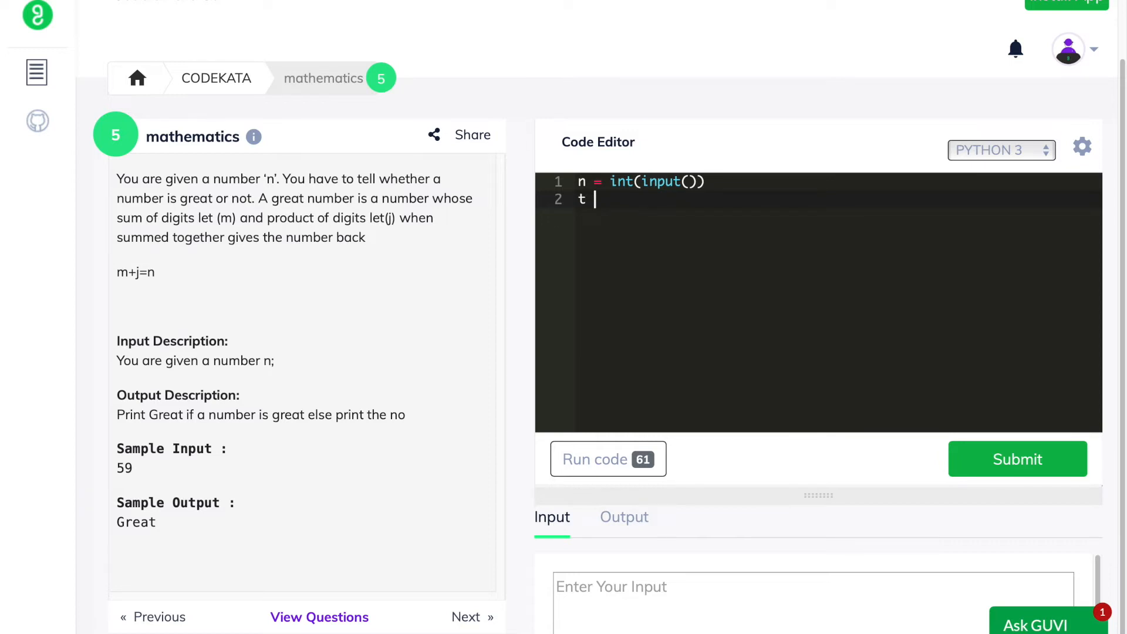
text(=)
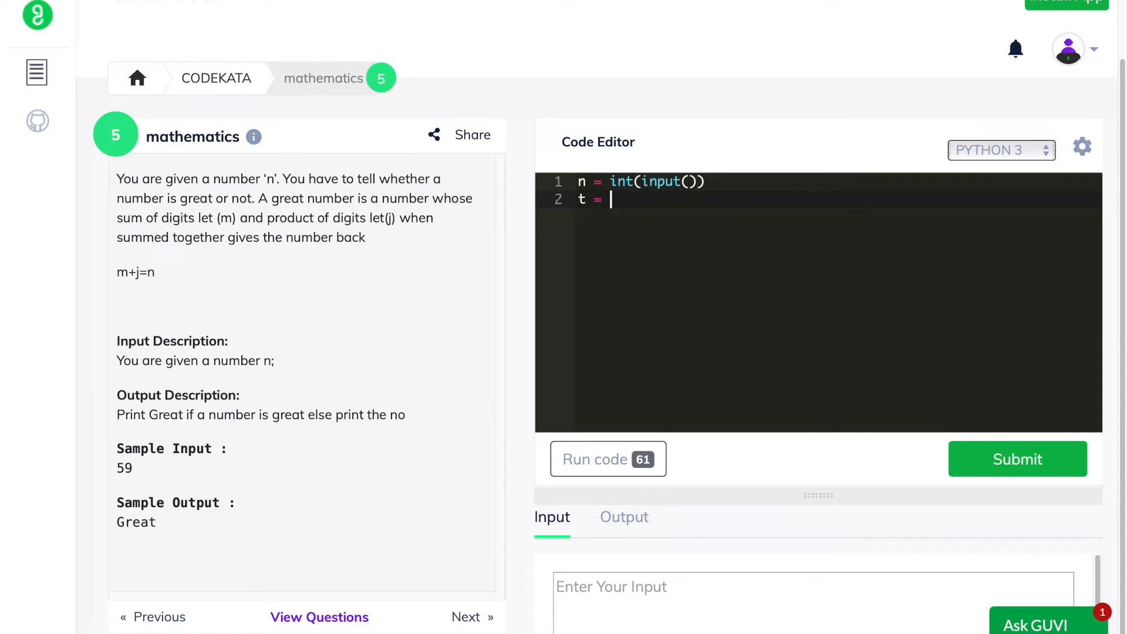
text(n)
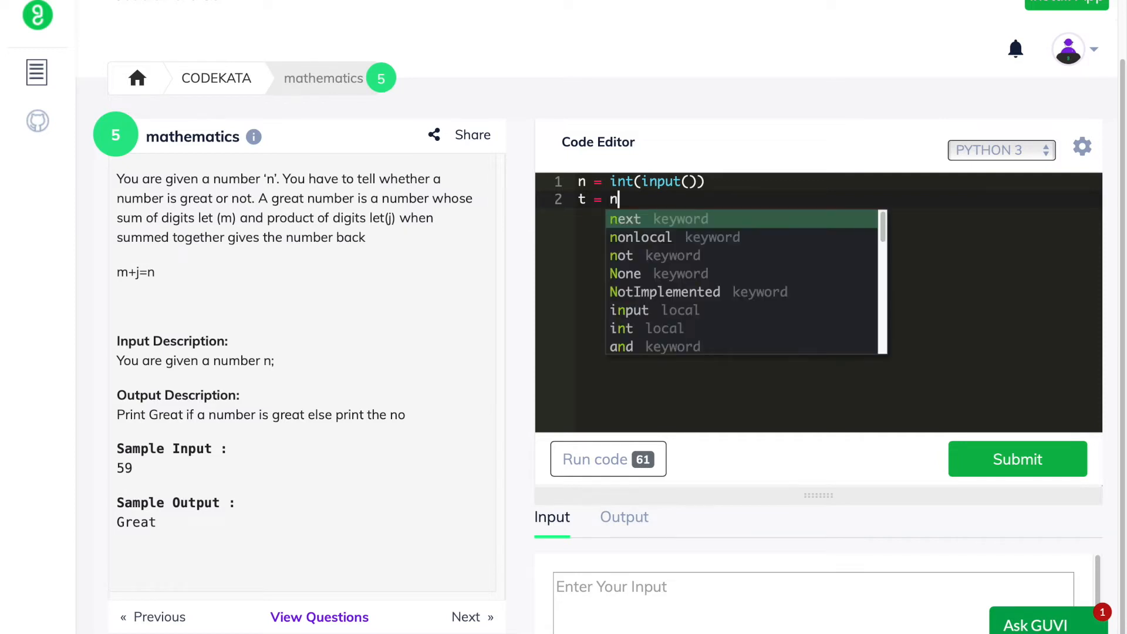
key(Escape)
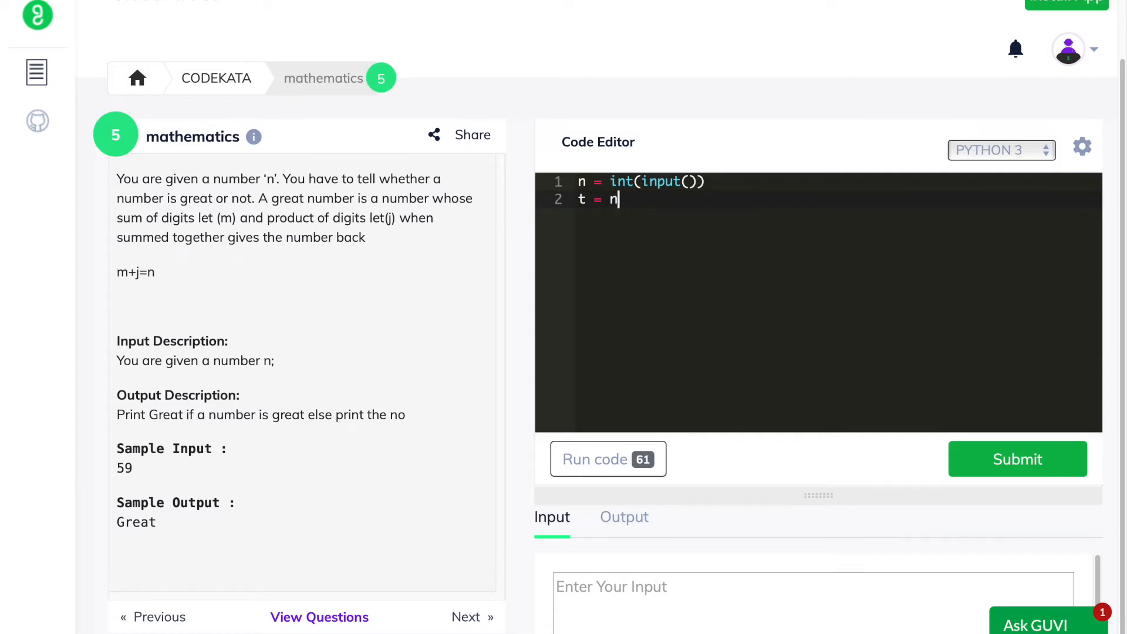
key(enter)
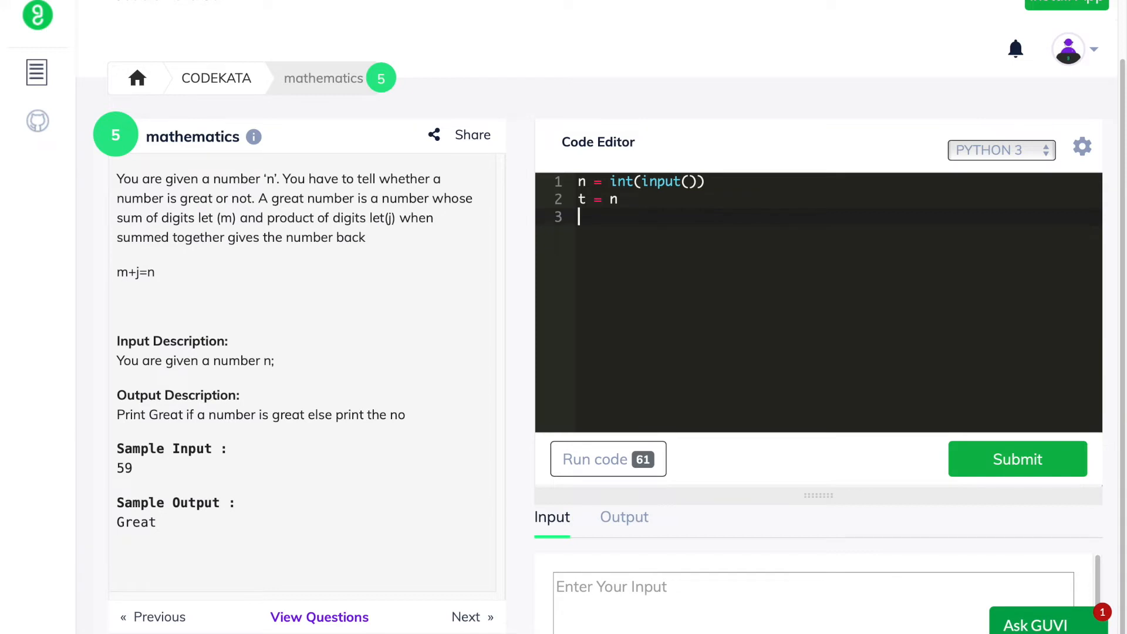
text(d = 1)
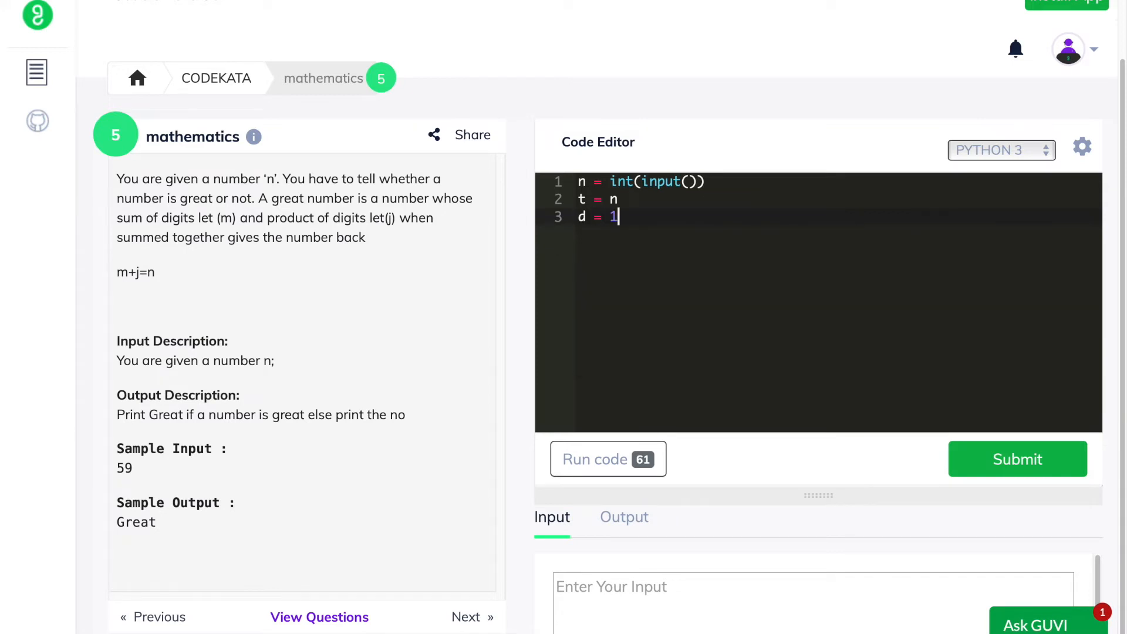
text(r = 0)
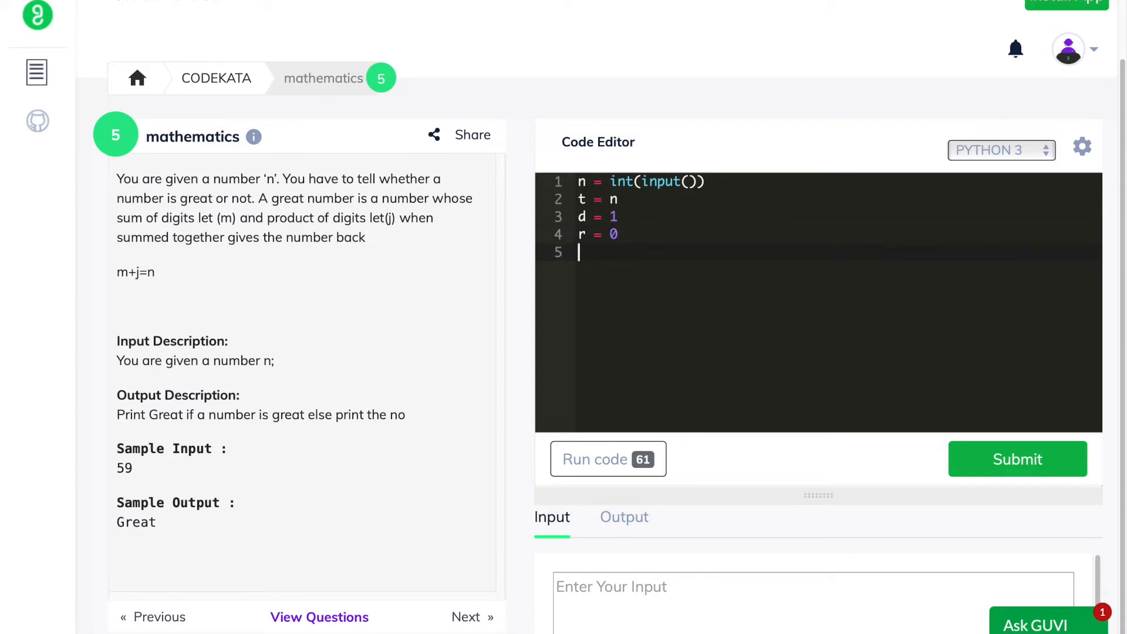
text(p = 1)
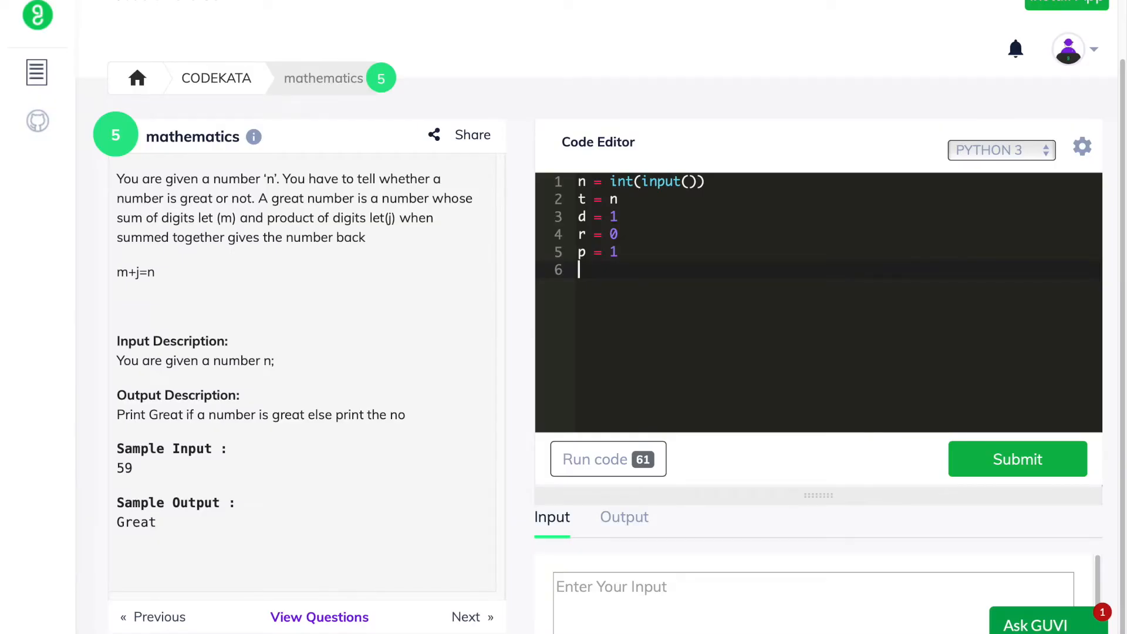
Add a while(n>0) loop with d = n%10, r += d and n = n//10
text(while)
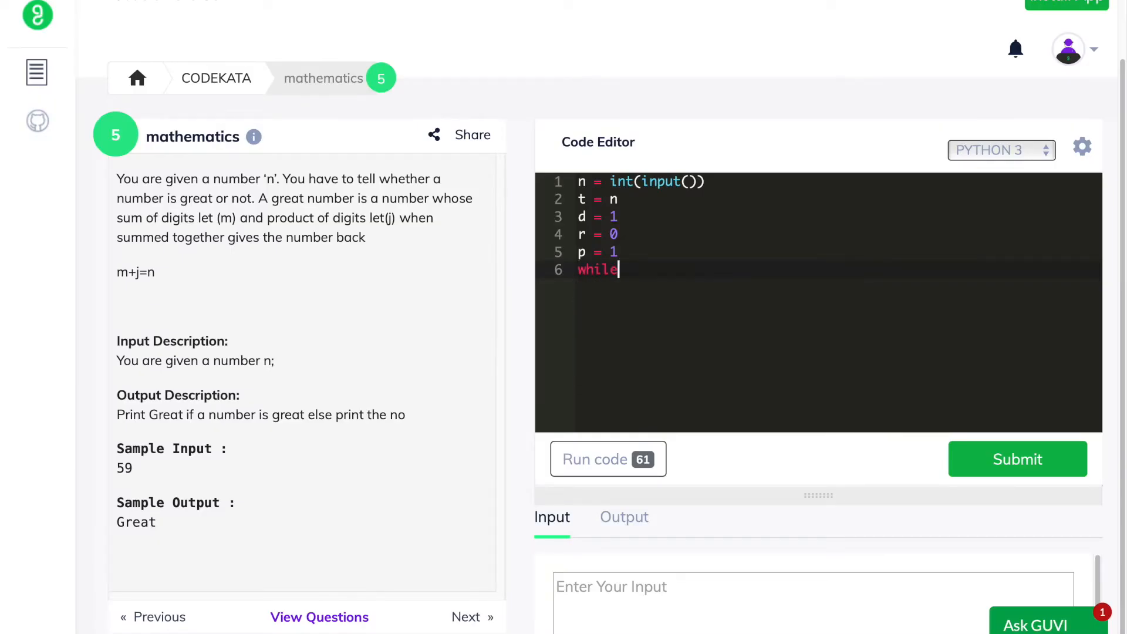
text((n)
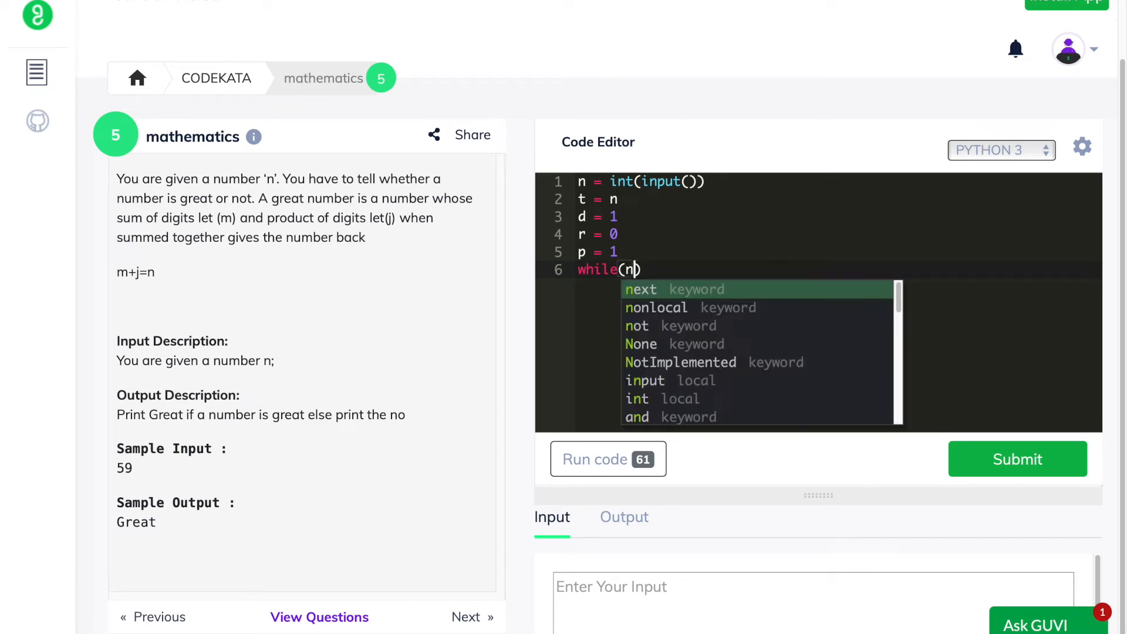
text(>0))
text(d)
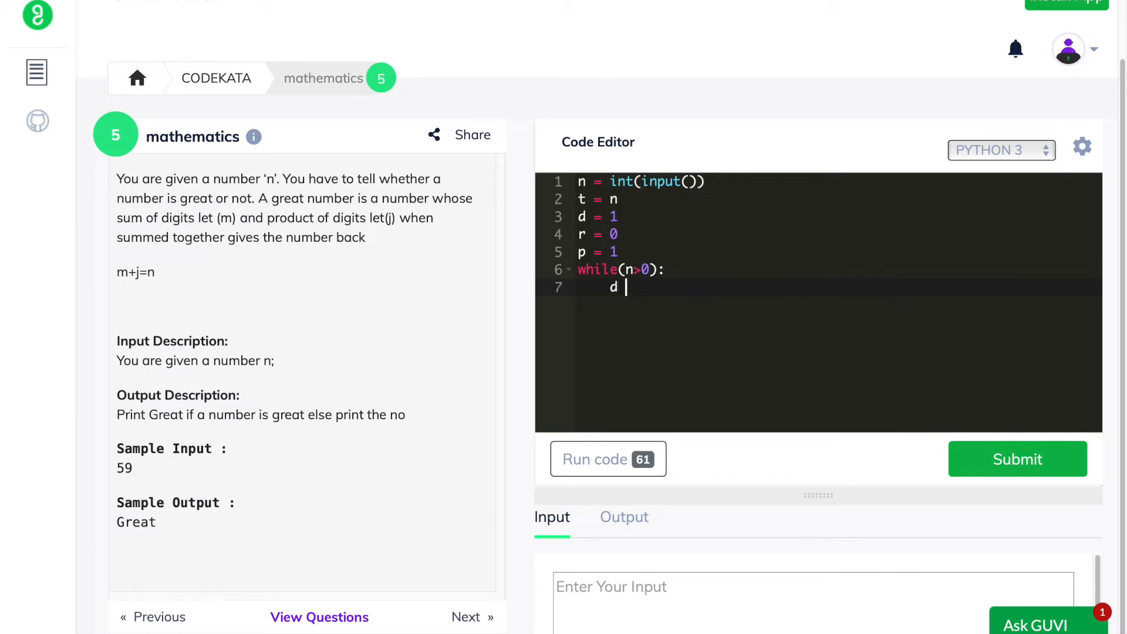
text(= n)
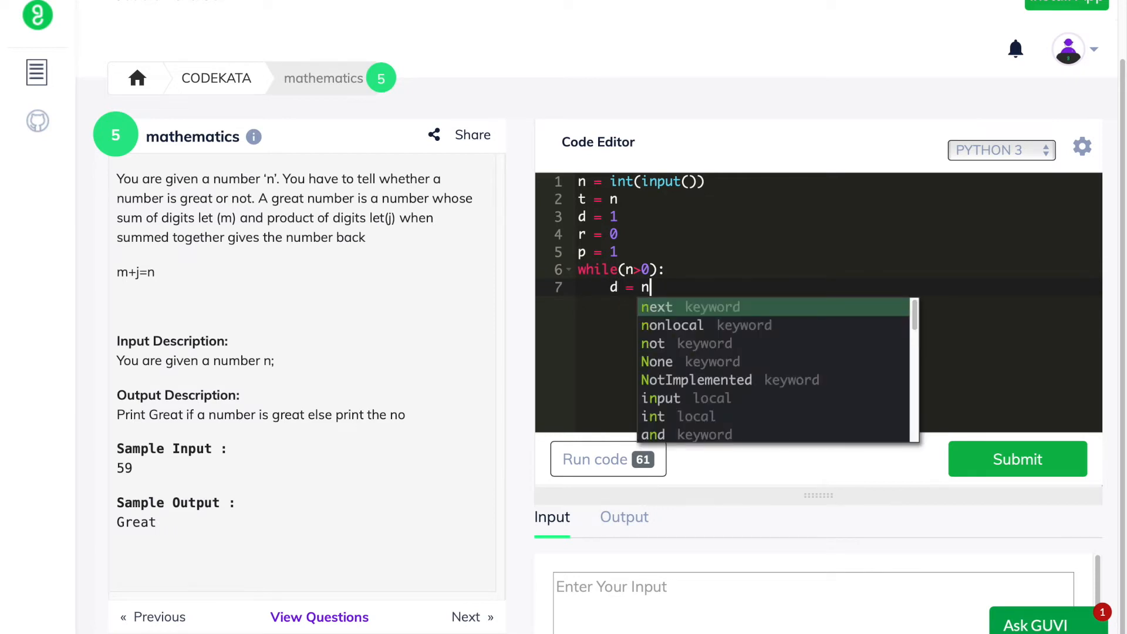
text(%10)
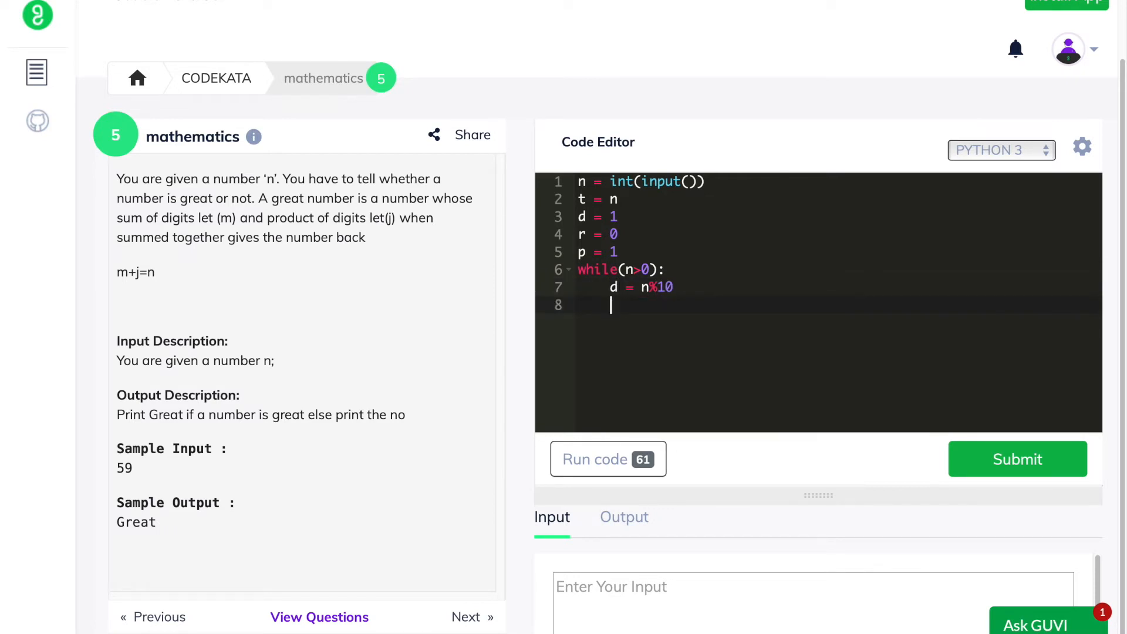
text(r)
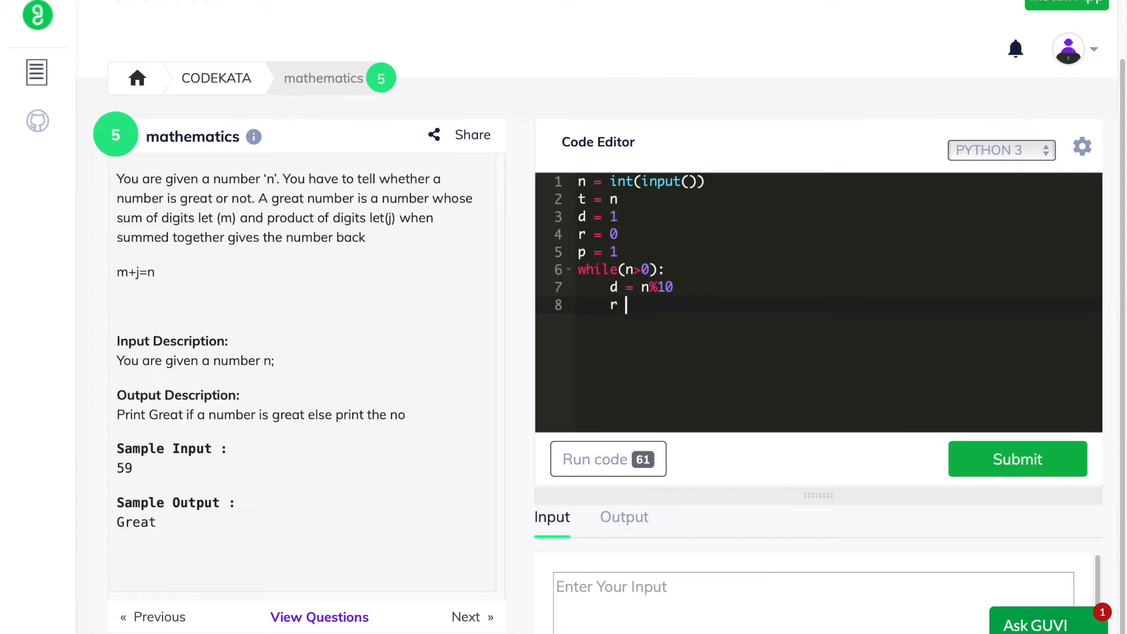
text(+=)
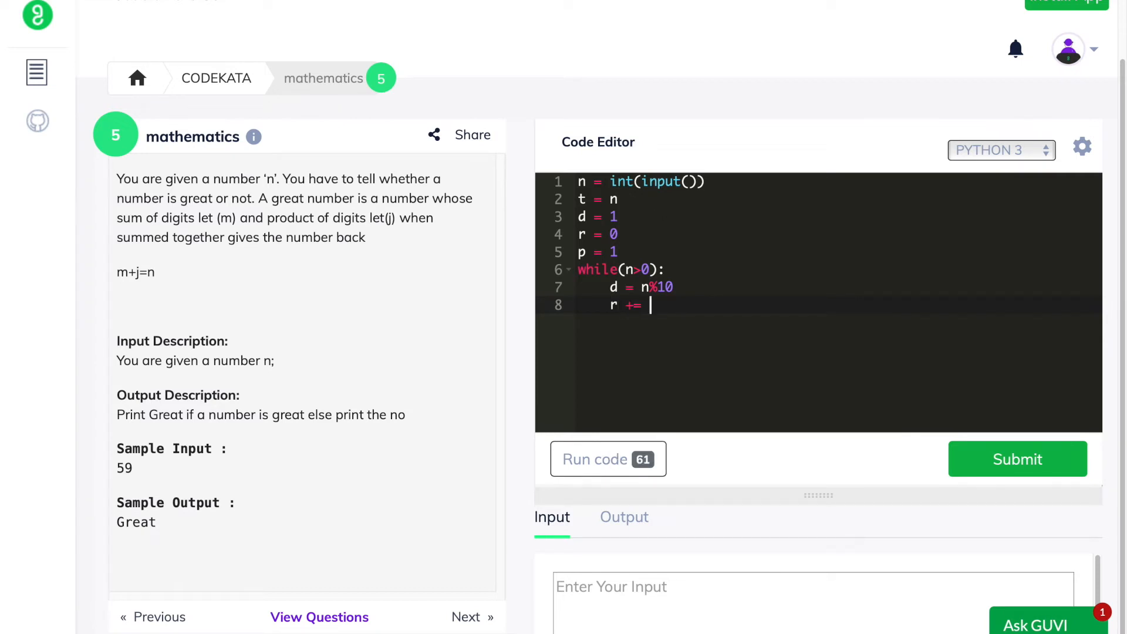
text(d)
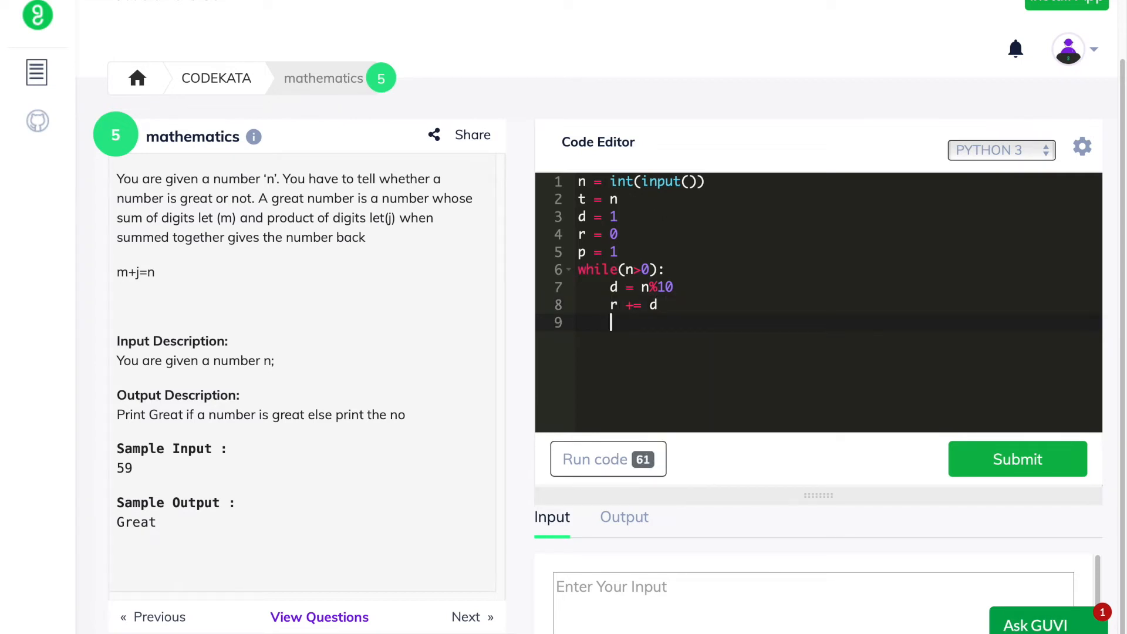
text(n = n//10)
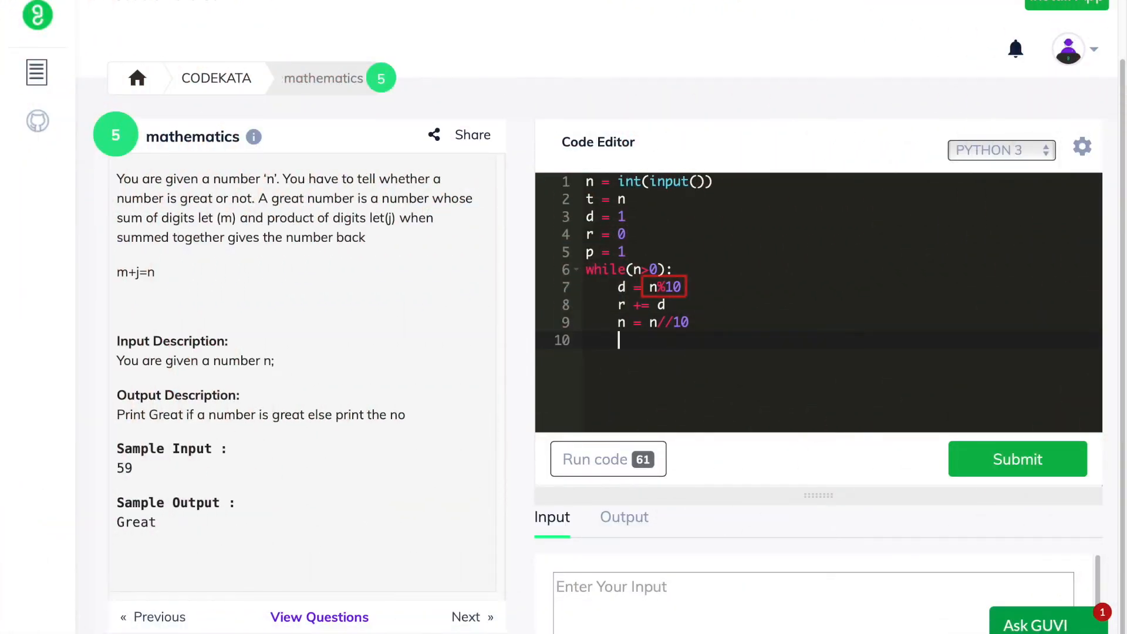
Add p = d*p inside the while loop
text(p =)
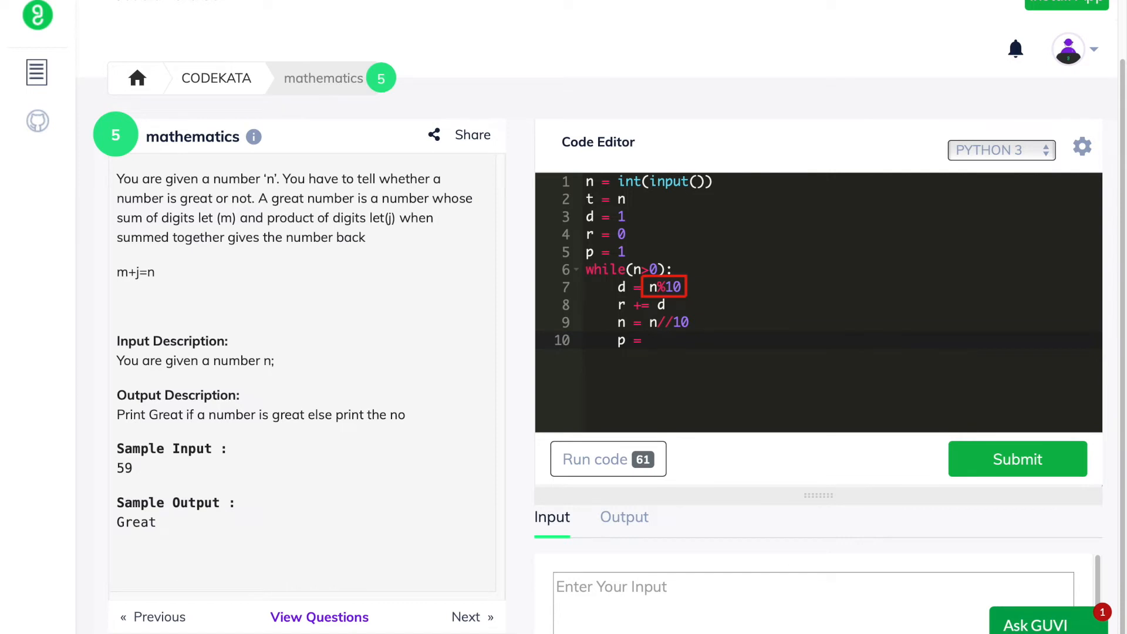
text(d*p)
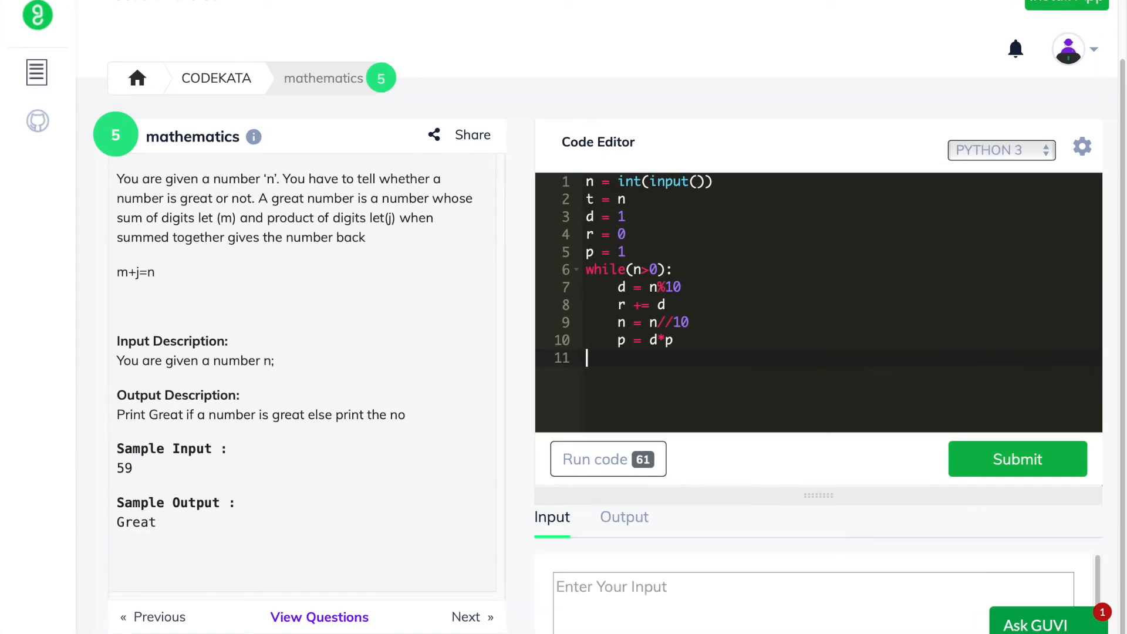
Set A = r + p and print 'Great' when A equals t
text(A = r)
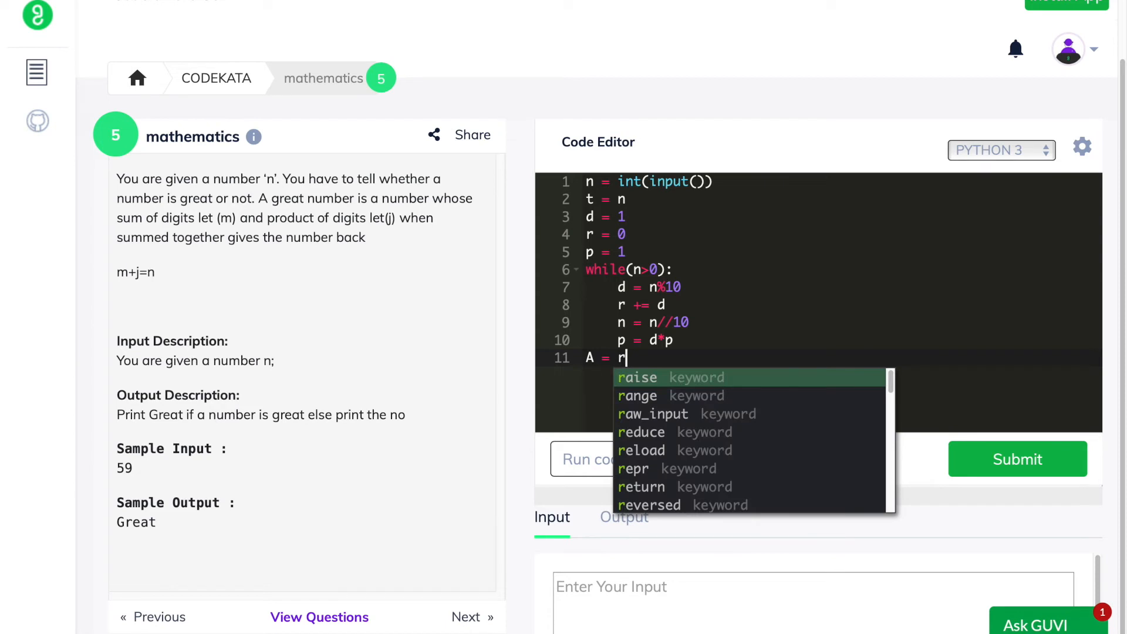
text(+p)
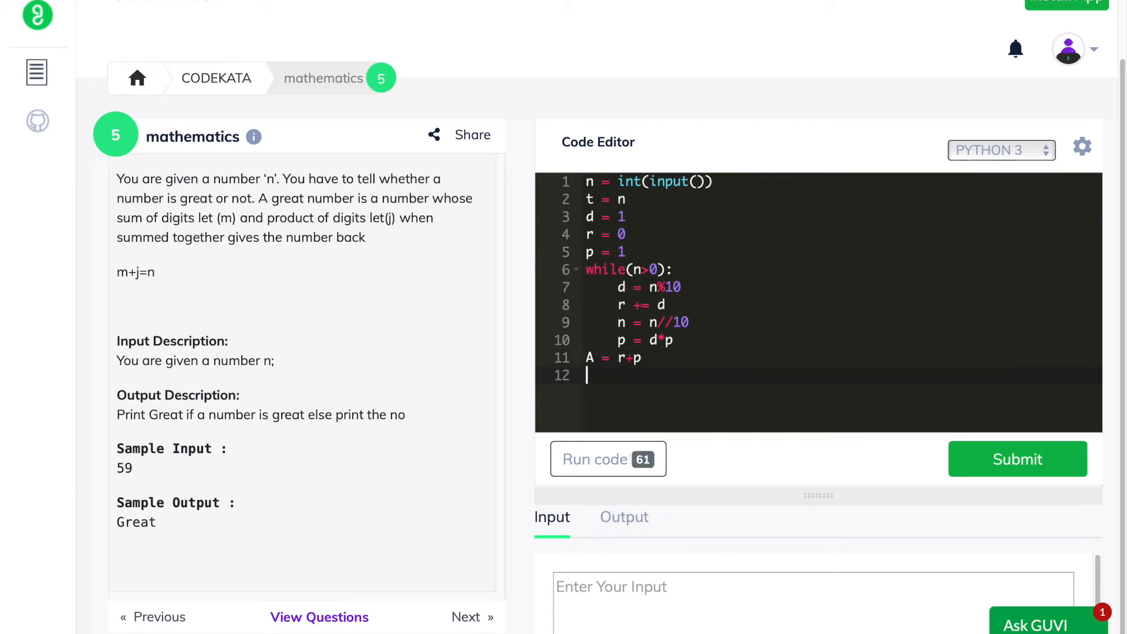
text(if)
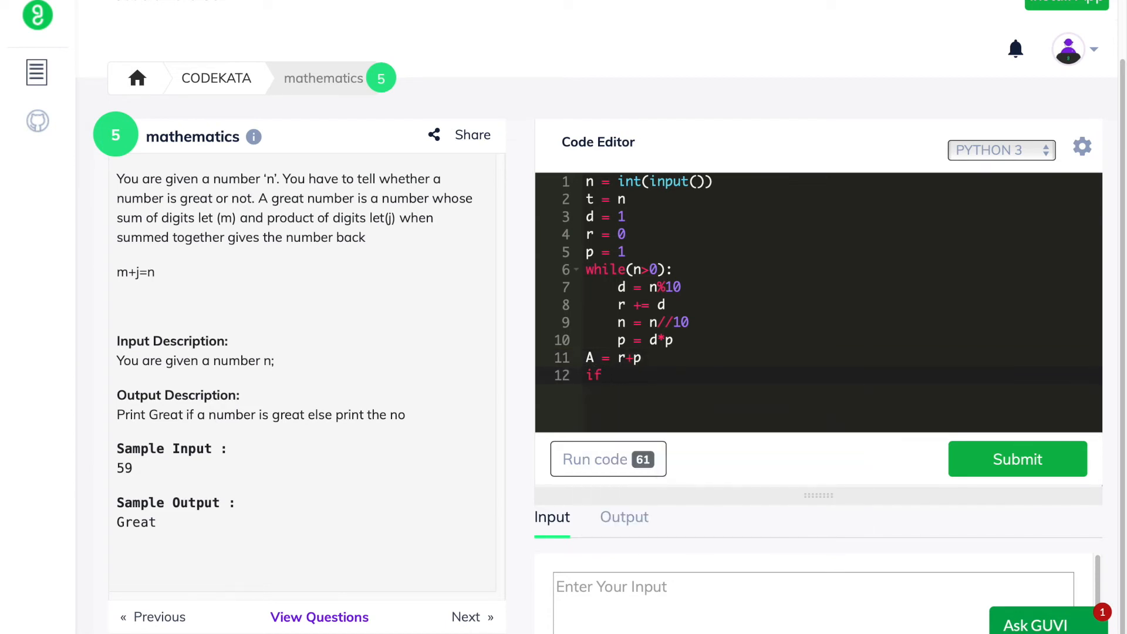
text(A == t:)
text(pri)
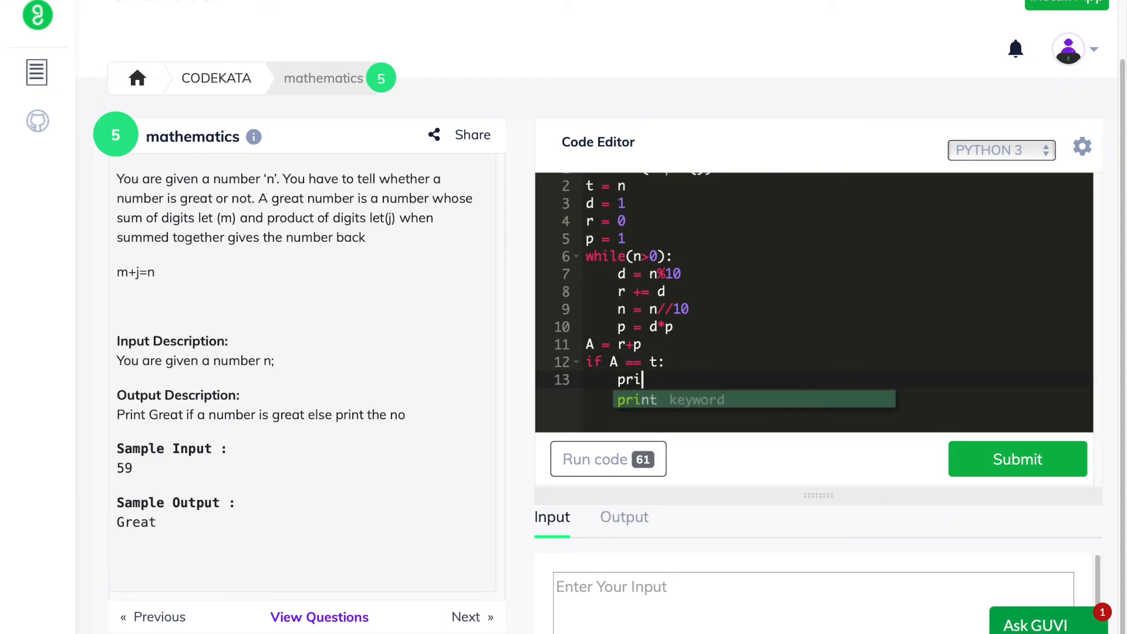
text(nt('G')
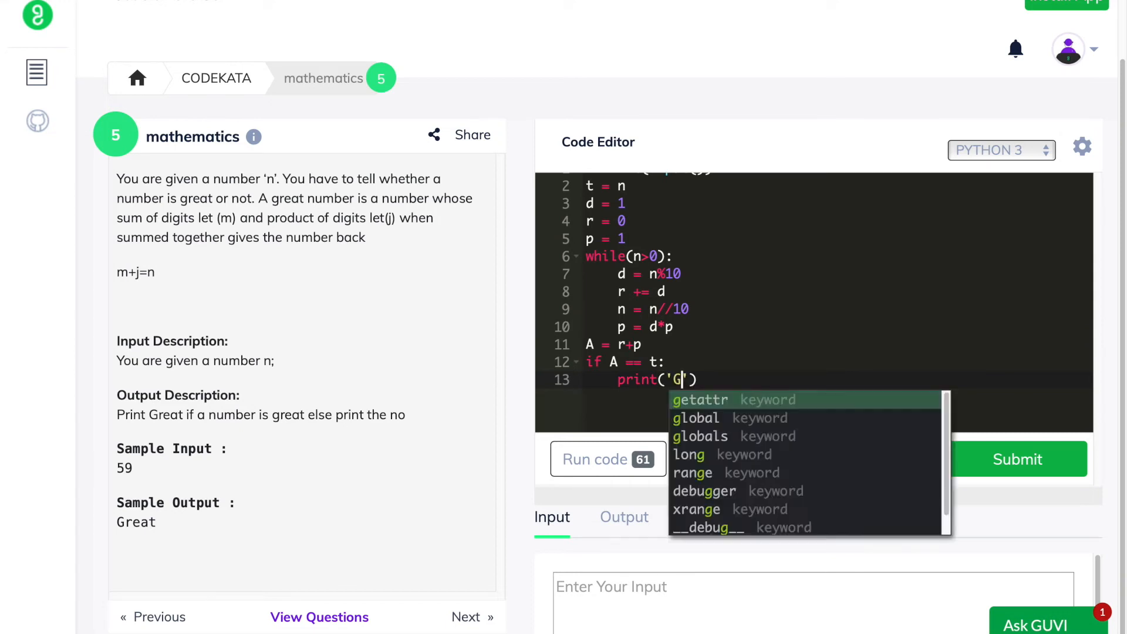
text(reat)
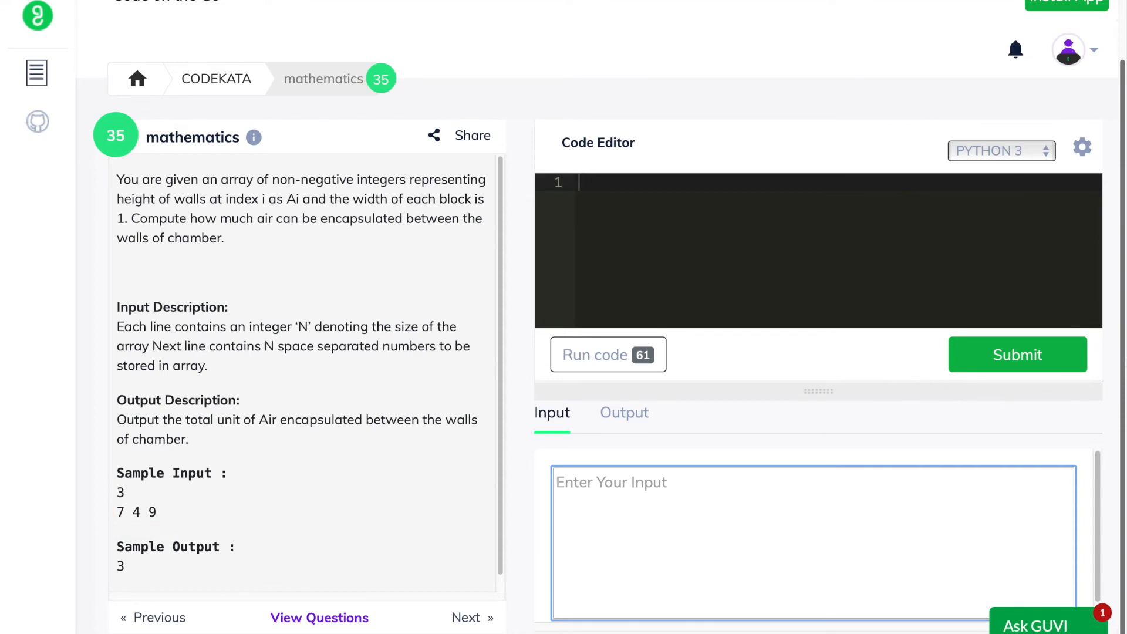
Double-click into question 35's empty code editor to begin the trapped-air solution
double_click(119, 567)
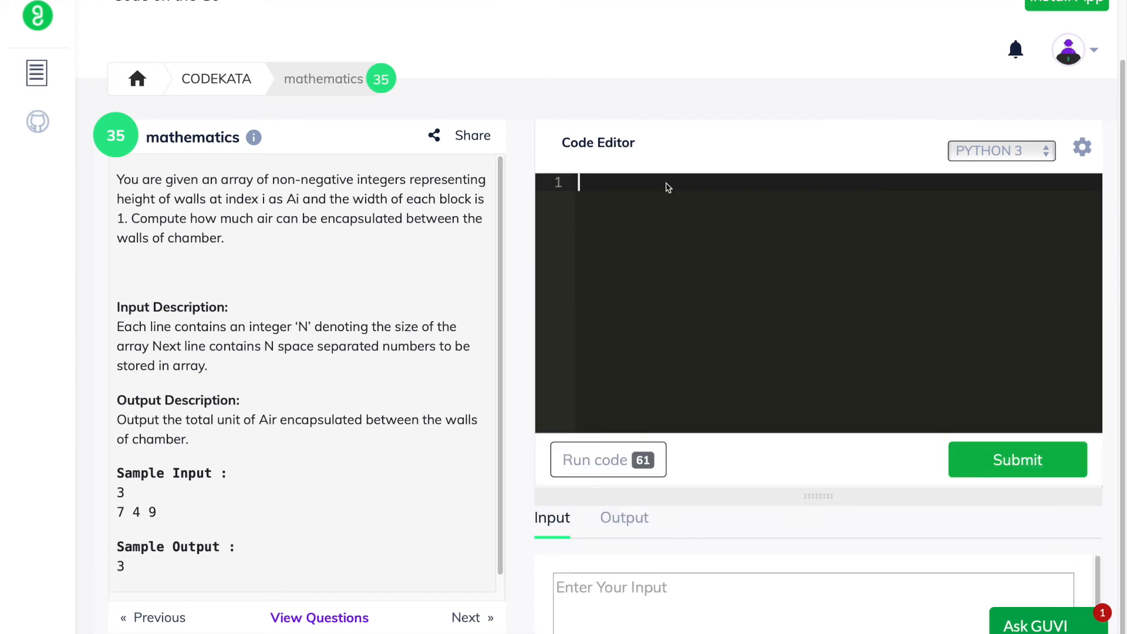
Read the wall count into nos and the wall heights into numlist
text(nos = int(input()
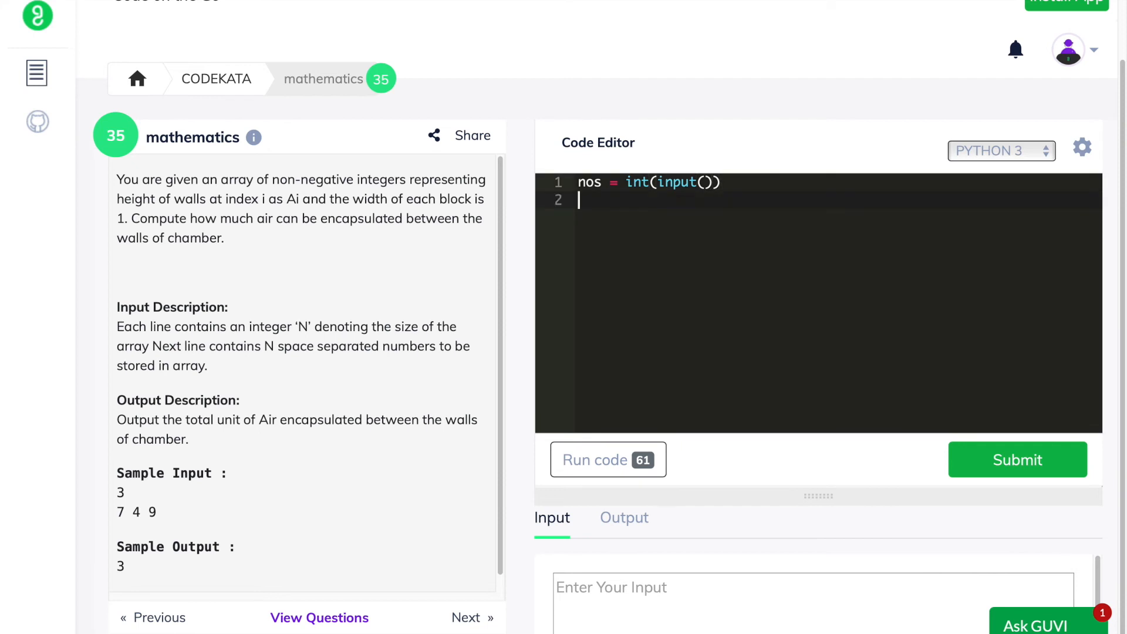
text(num1)
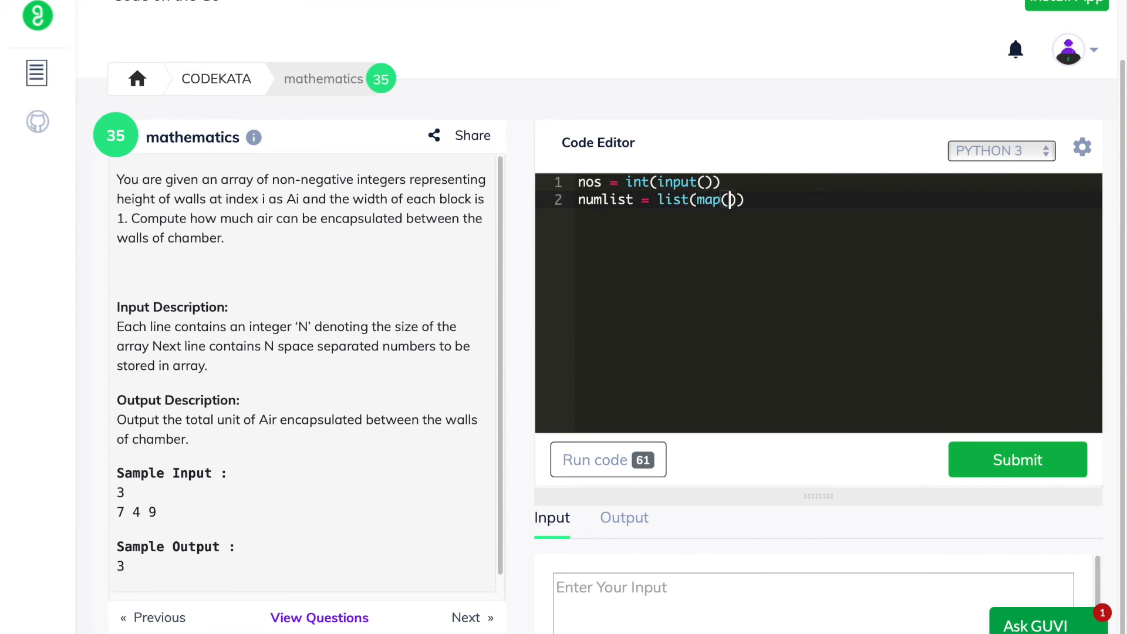
text(int, inpp)
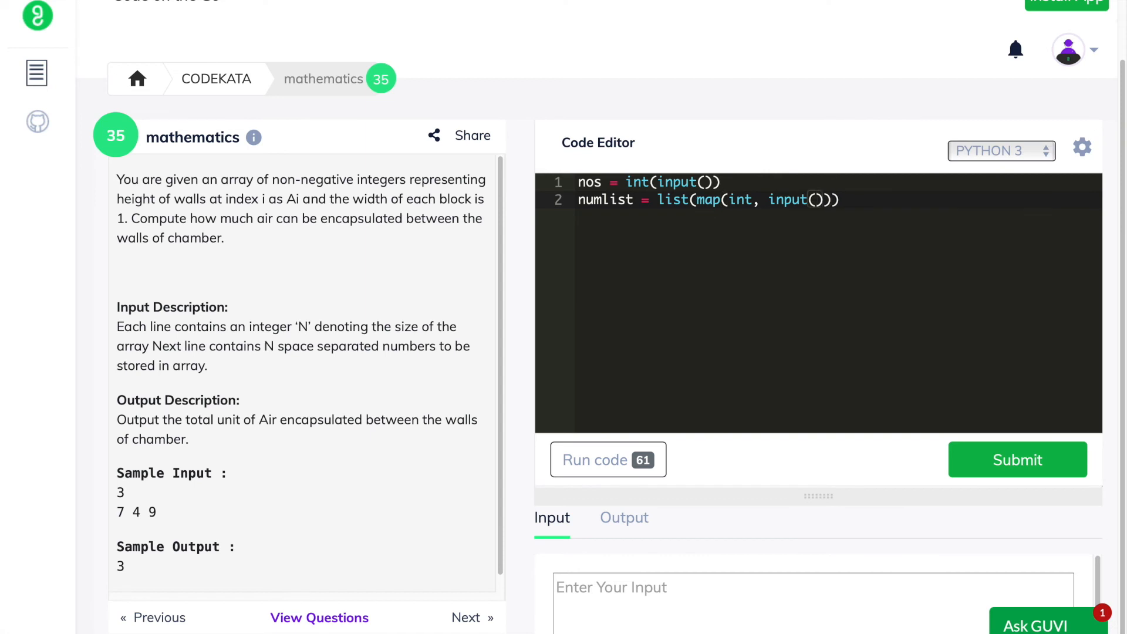
text(.split())
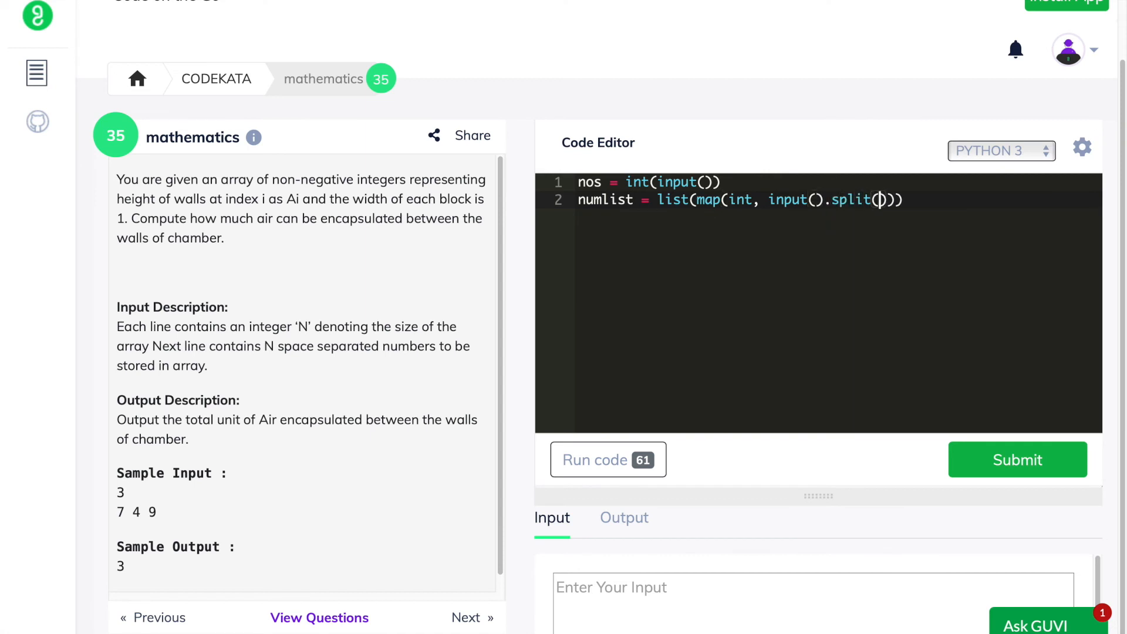
Set lower = numlist[0], replace it with numlist[nos-1] if smaller, and start the air variable
text(l)
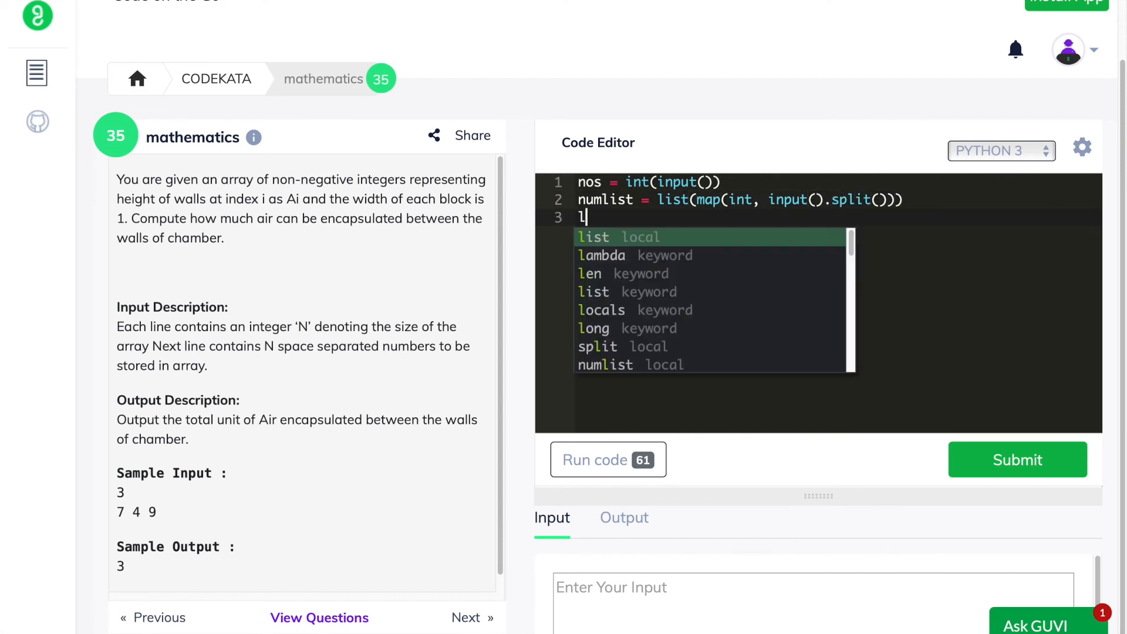
text(ower =)
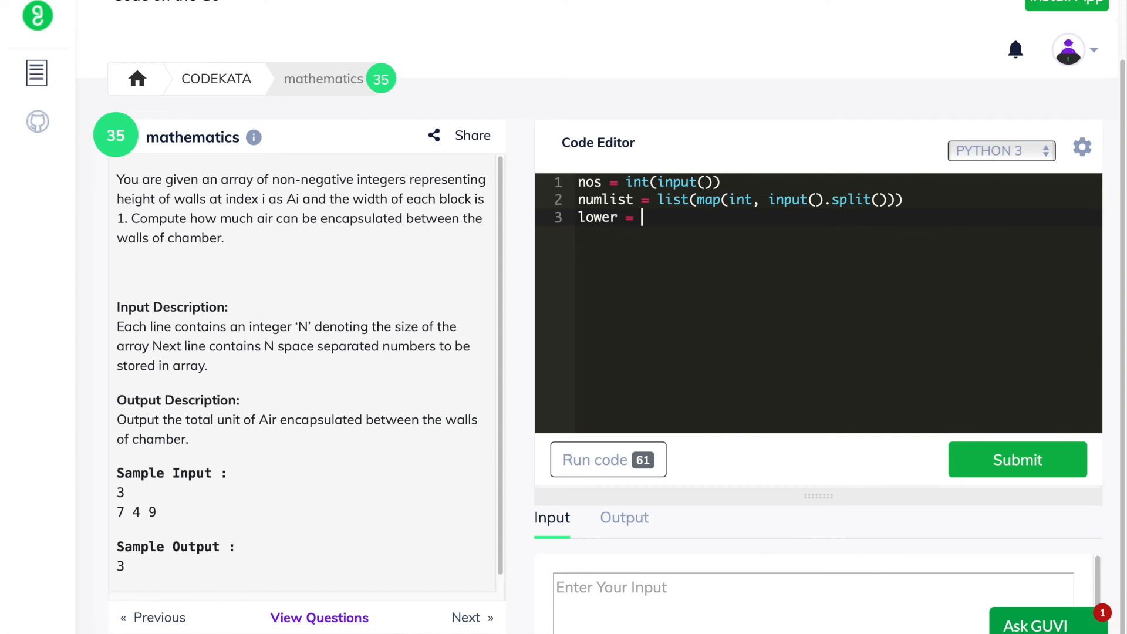
text(numlist[)
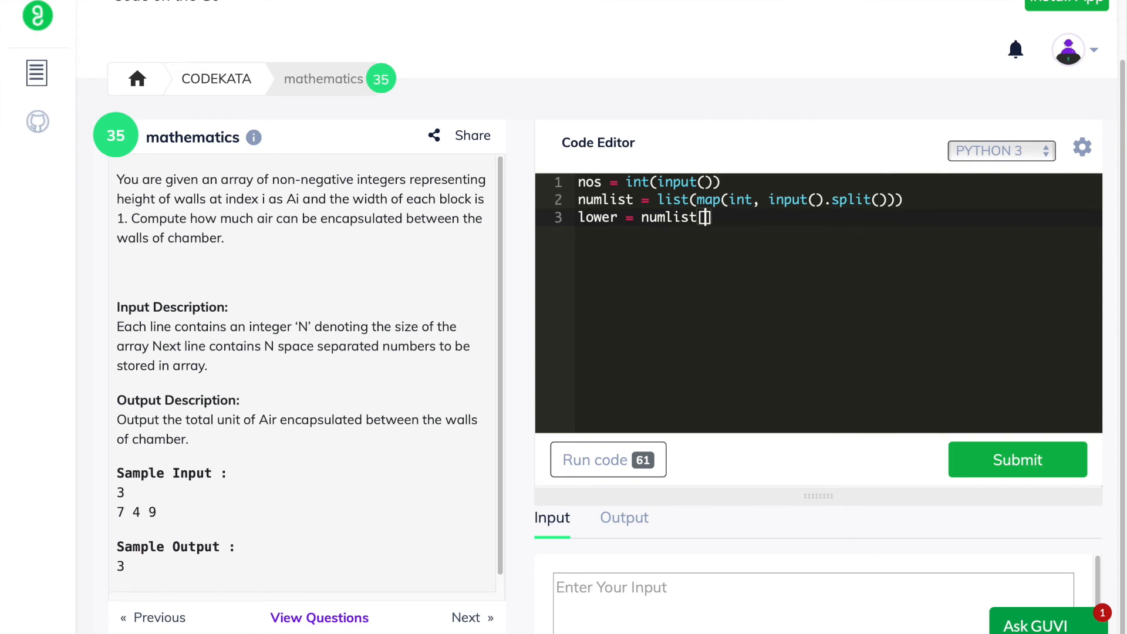
text(0)
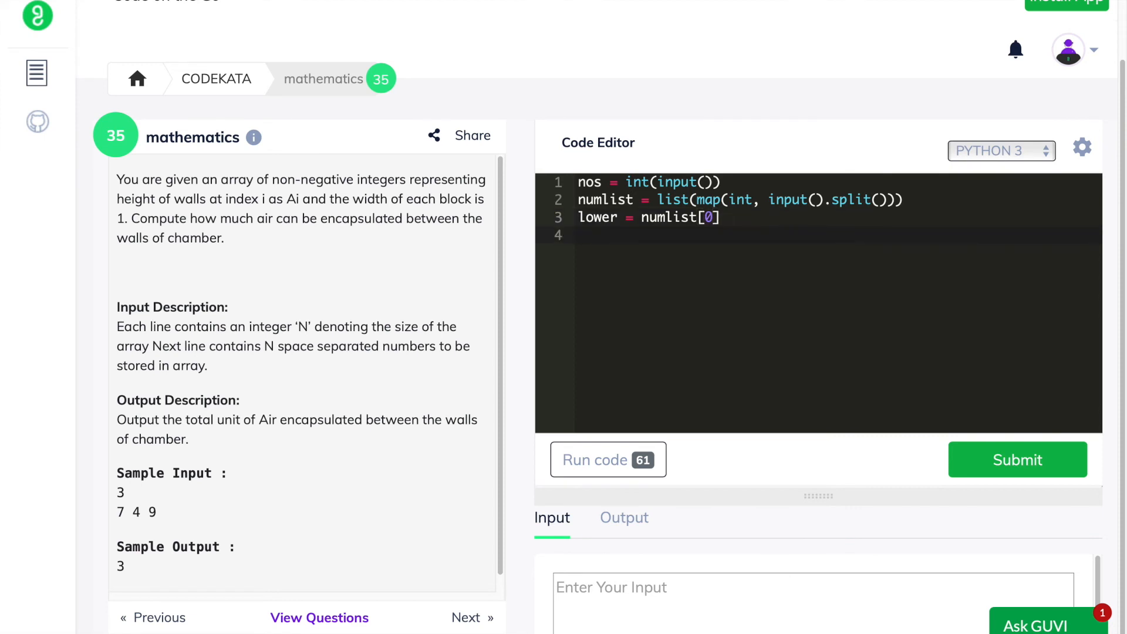
text(if n)
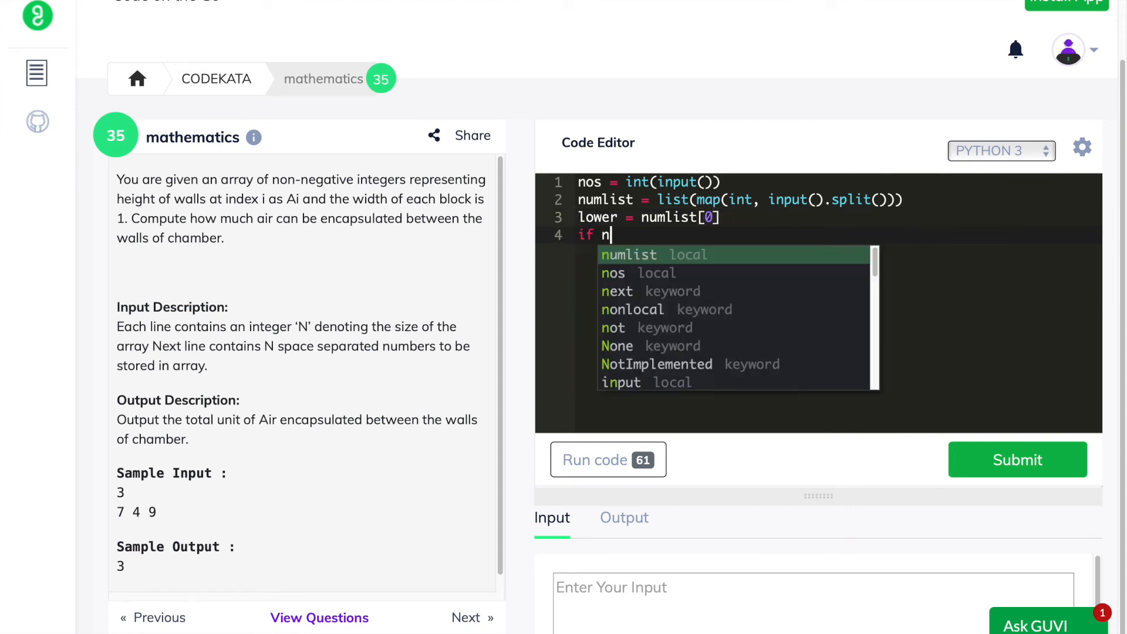
text(umlist[nos)
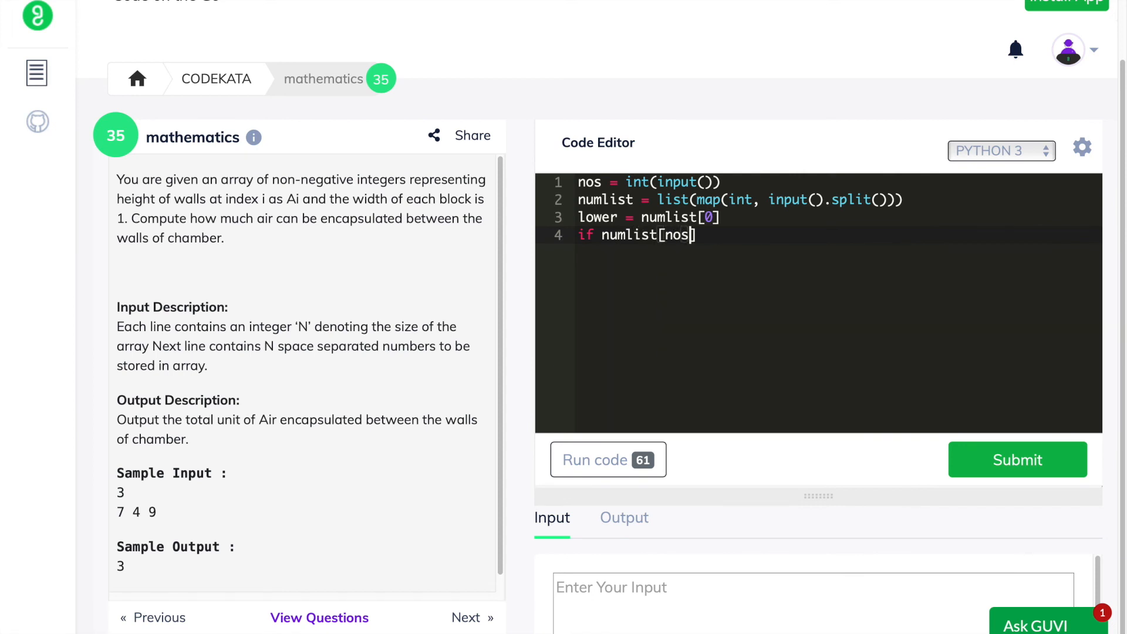
text(-1)
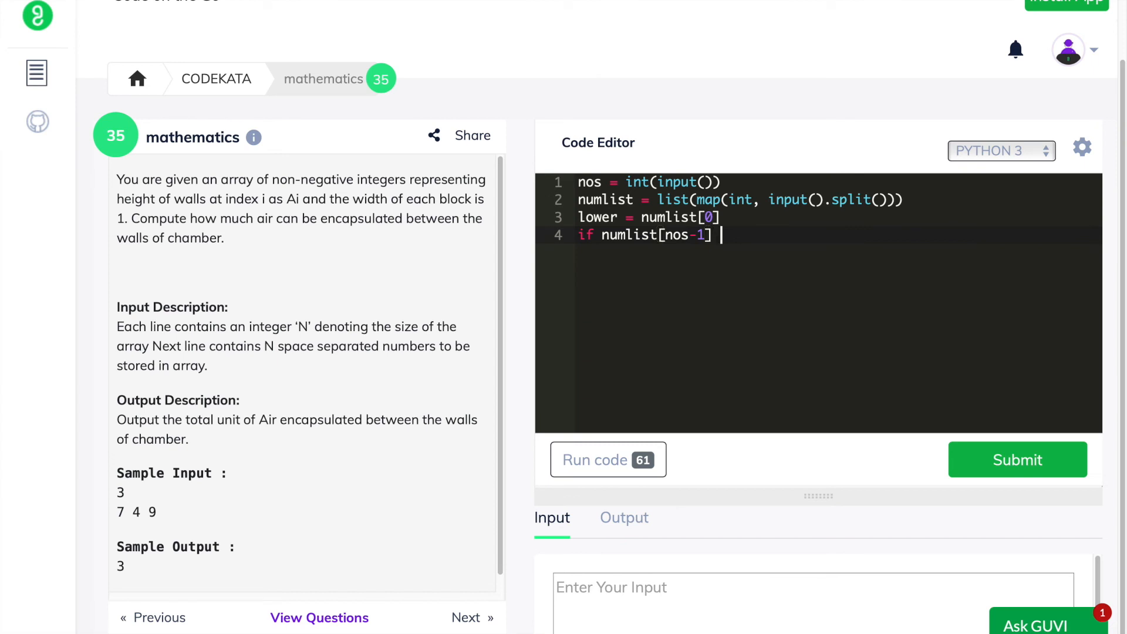
text(< lower:)
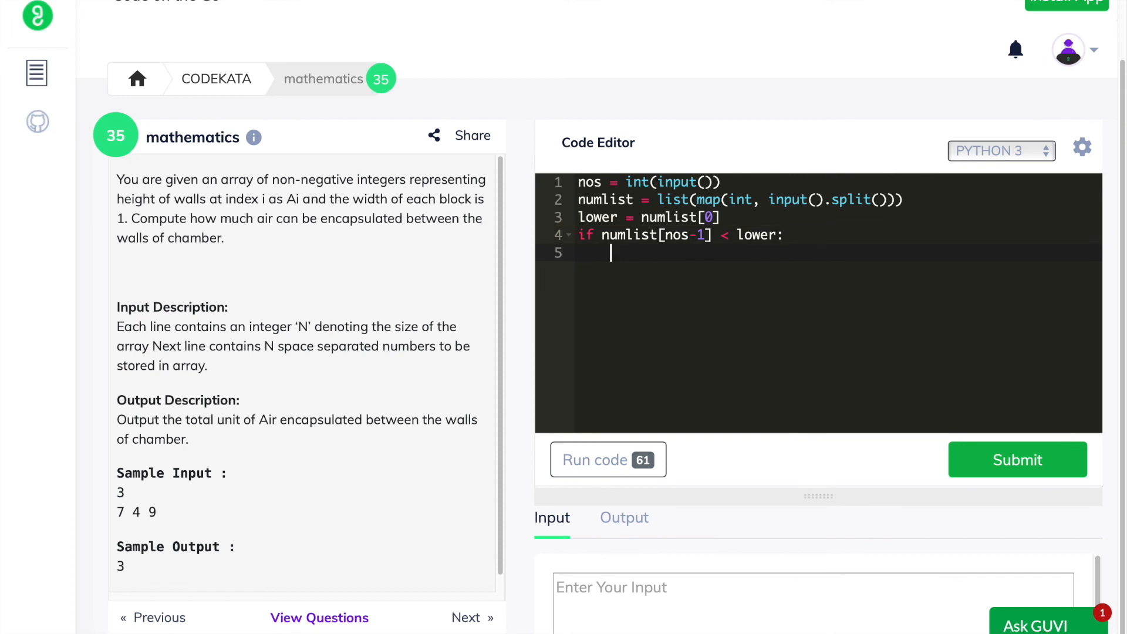
text(lower)
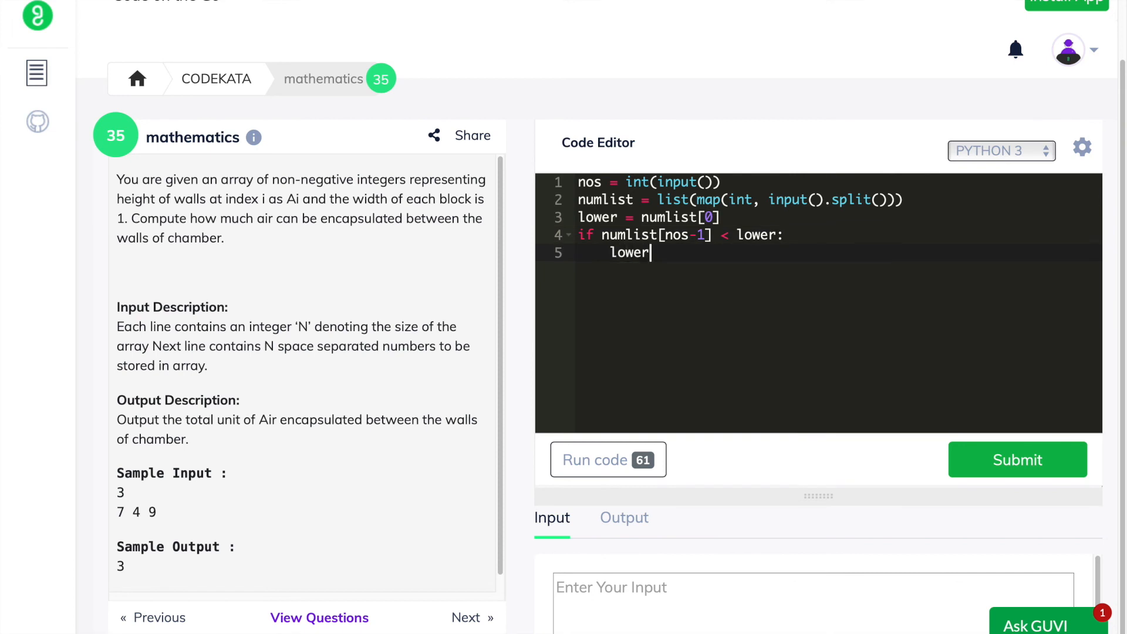
text(= numlist[nos-1)
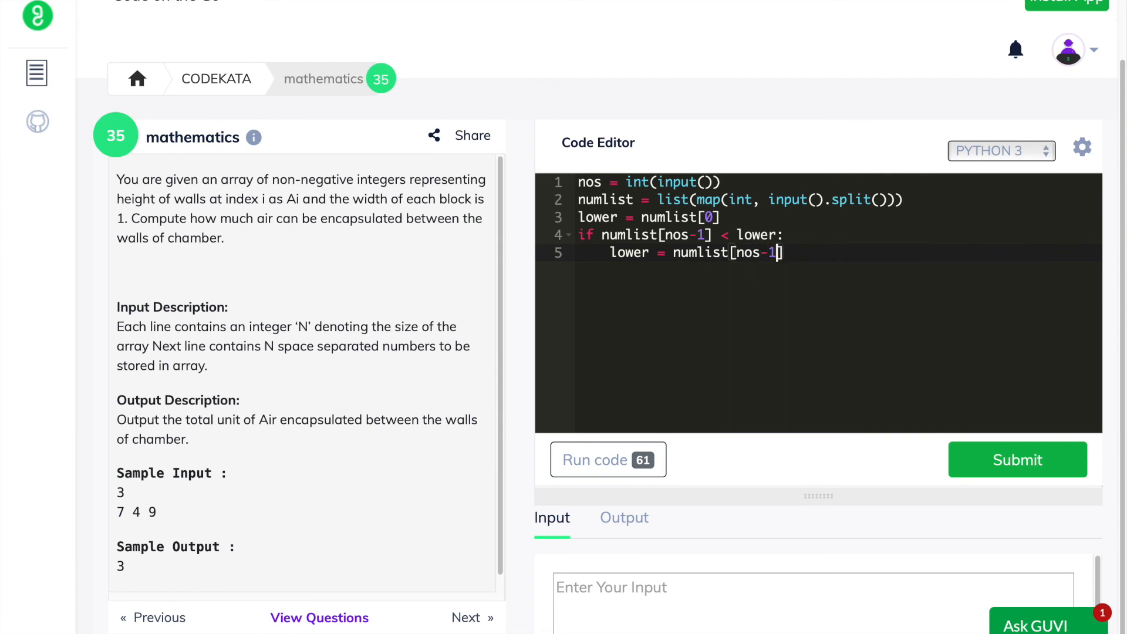
text(air)
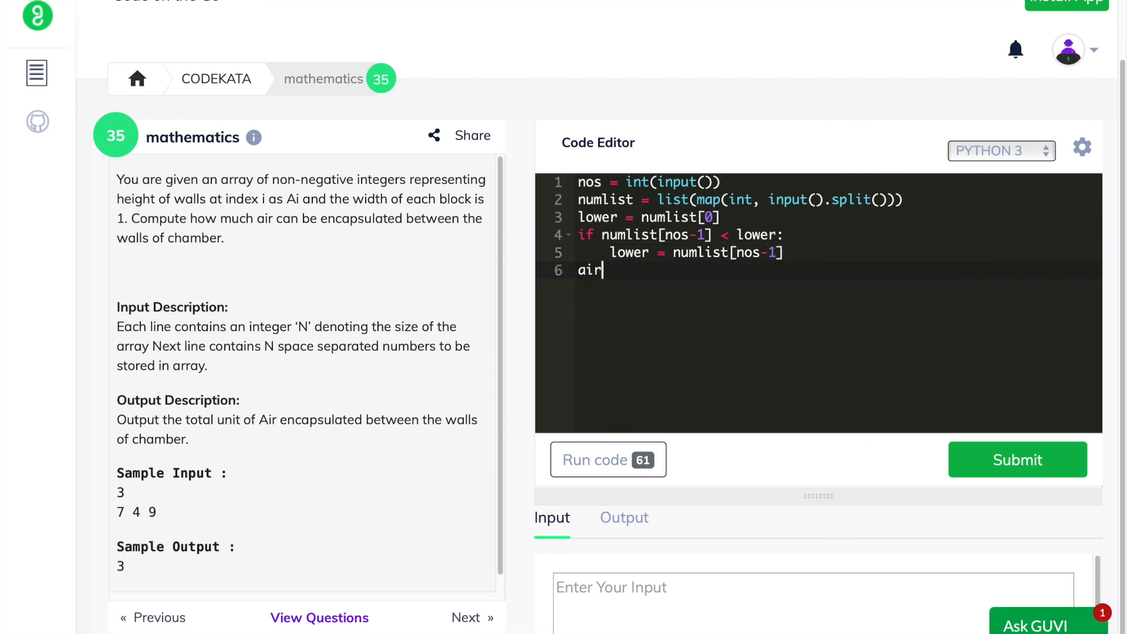
Initialise air_in = 0 and loop over numlist[1:nos-1], adding lower - ele when ele < lower
text(_in = 0)
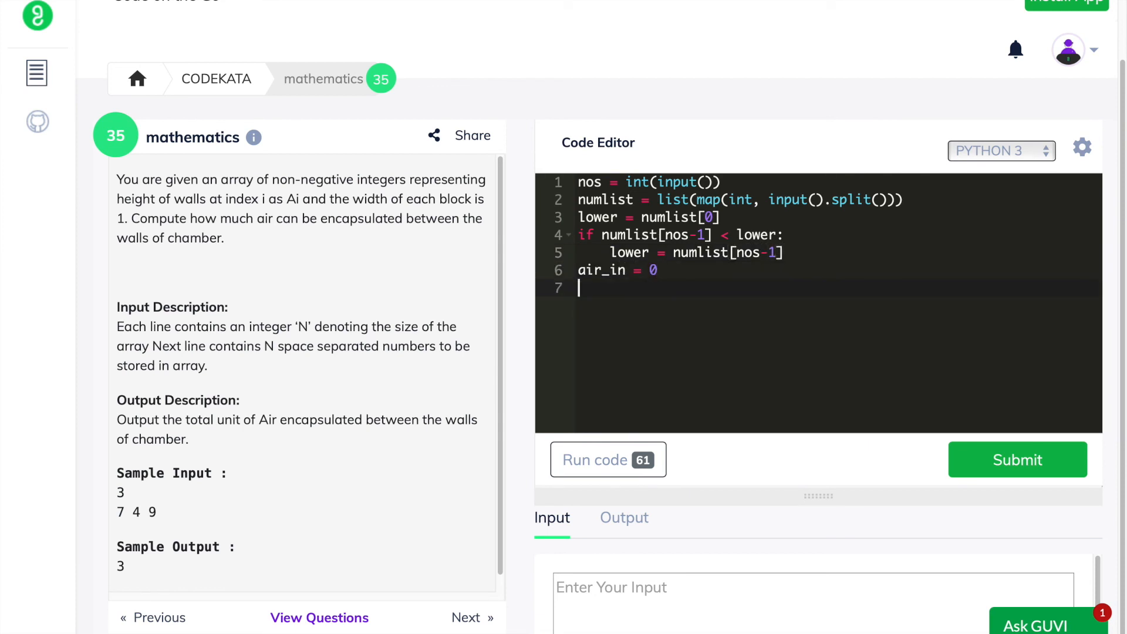
text(for ele in)
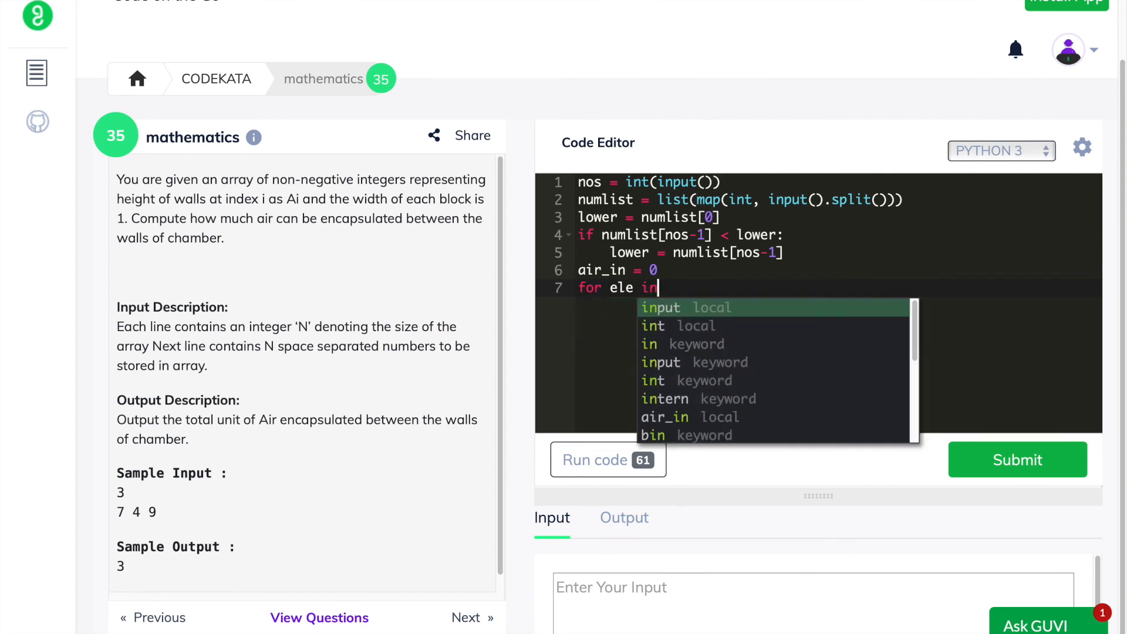
text(numlist)
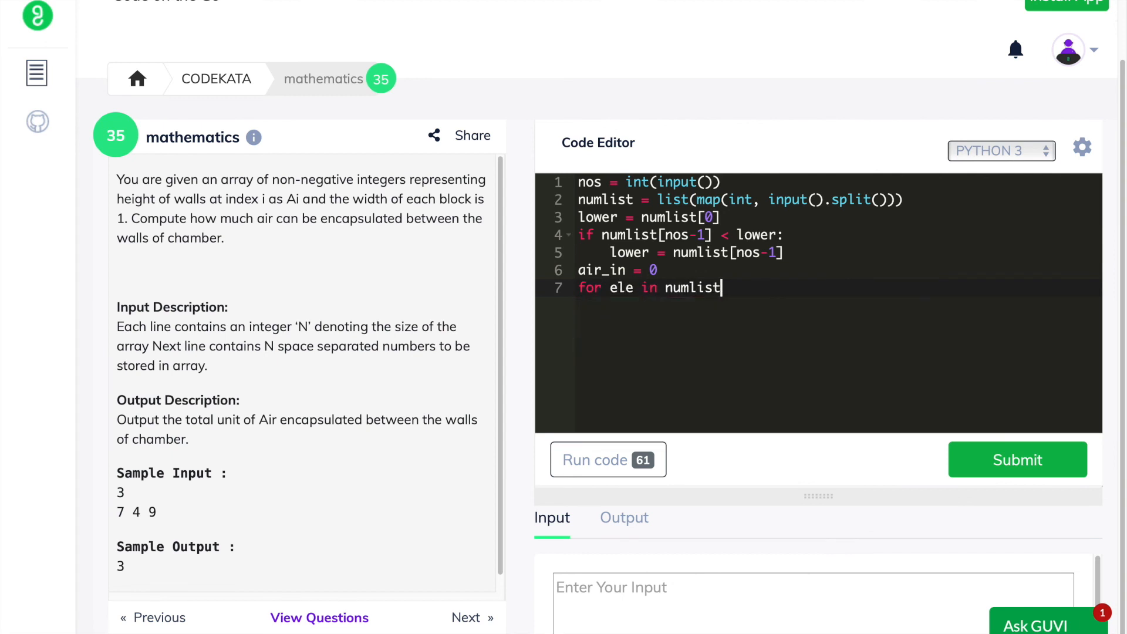
text([1:n)
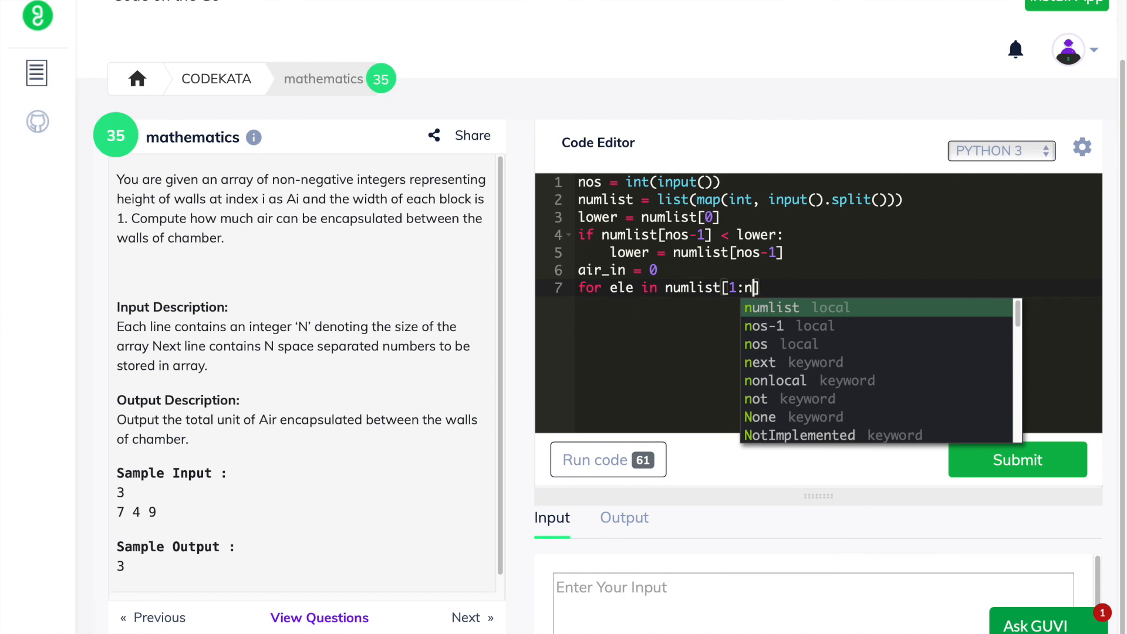
text(os-1])
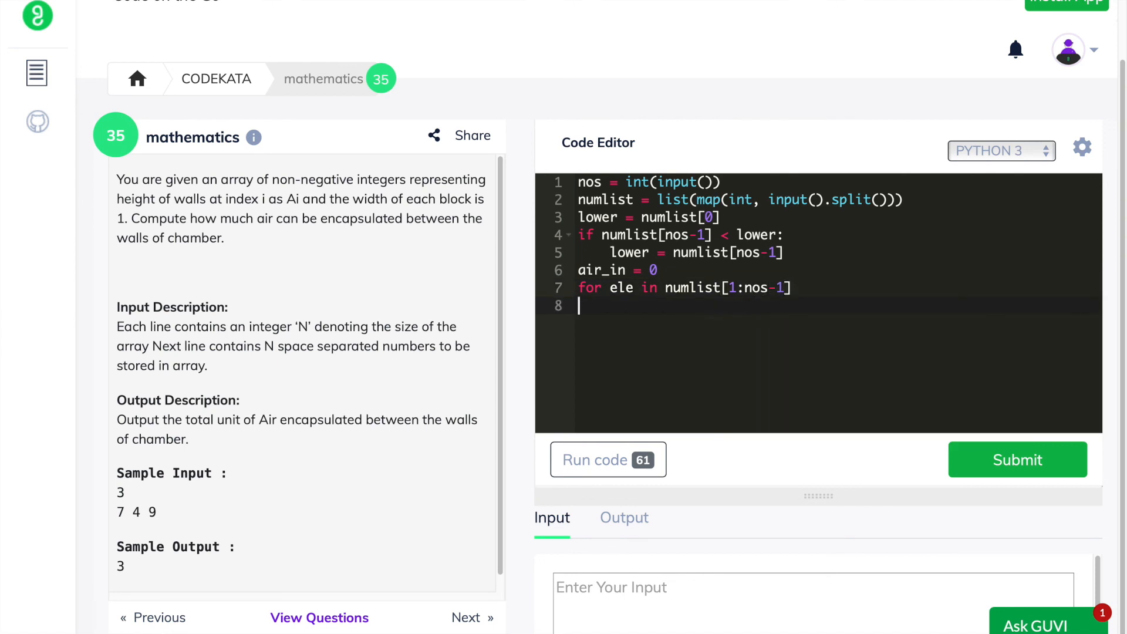
text(:)
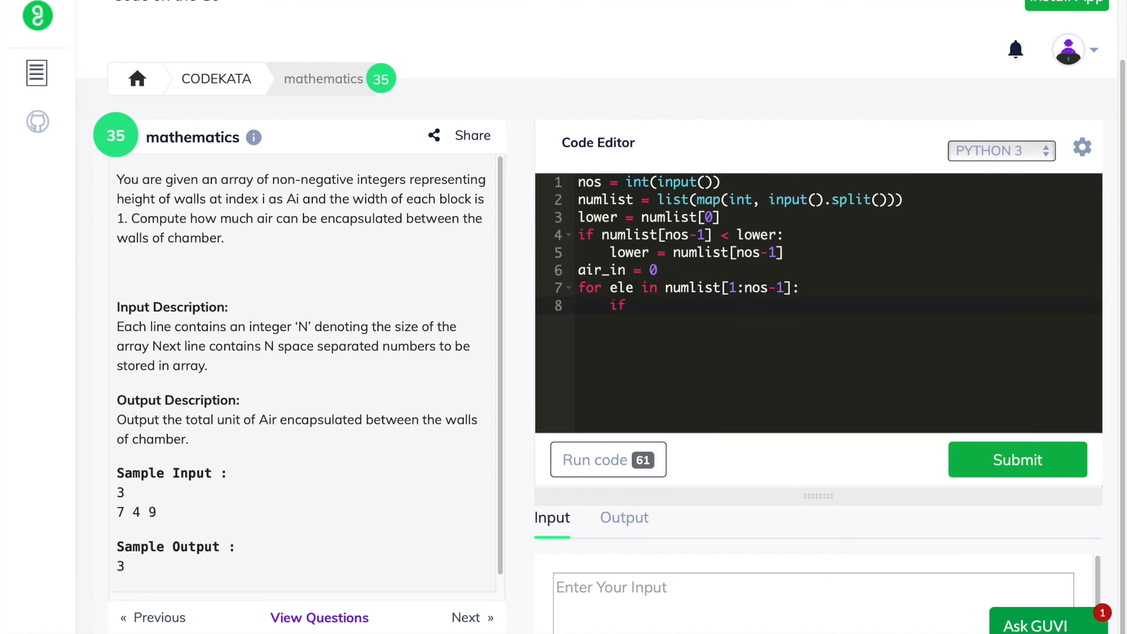
text(lel< lower)
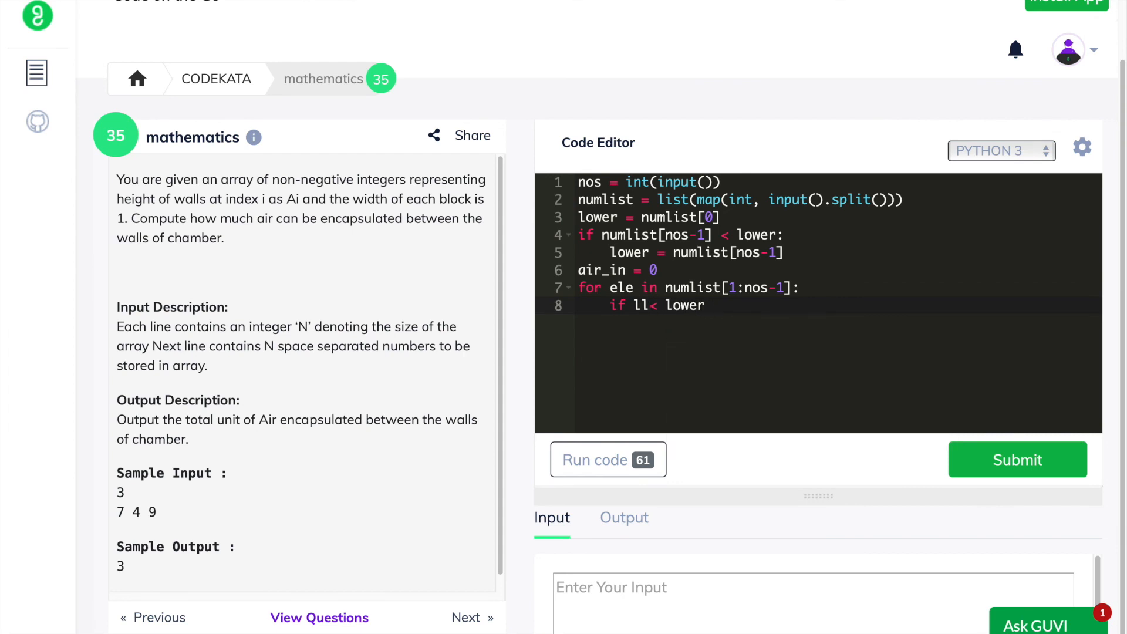
text(ele< lower:)
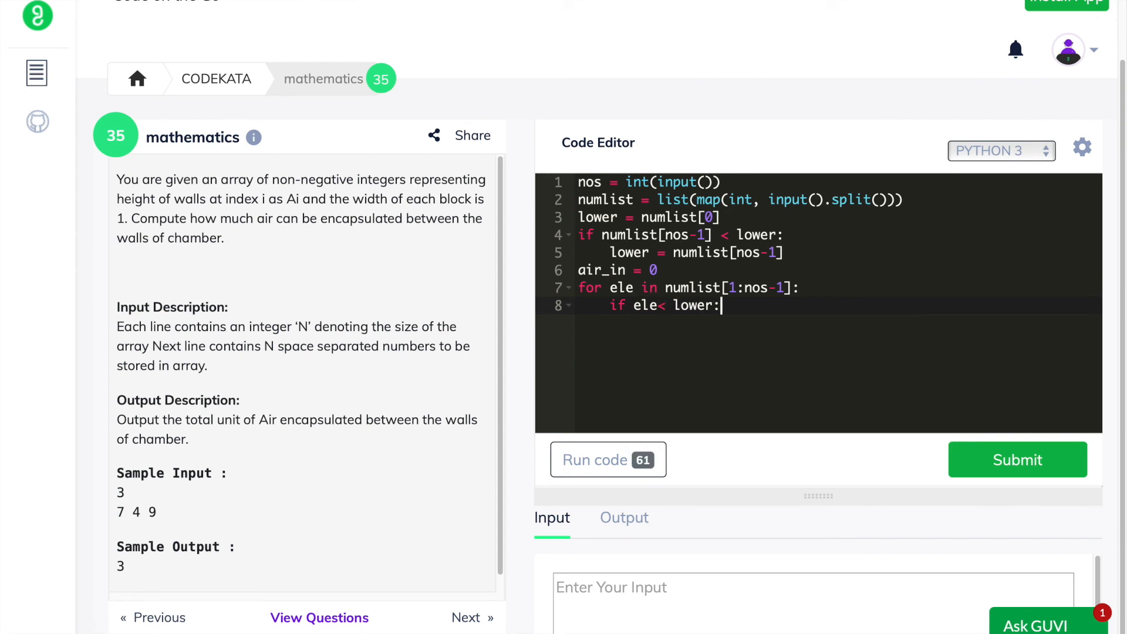
text(air_in)
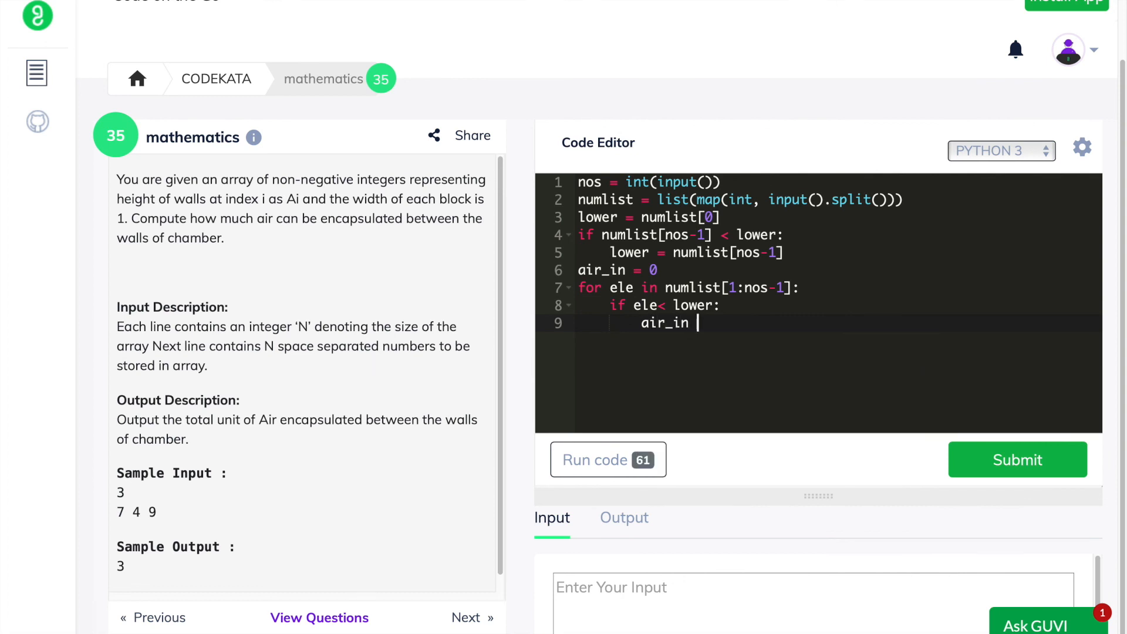
text(+= lower -)
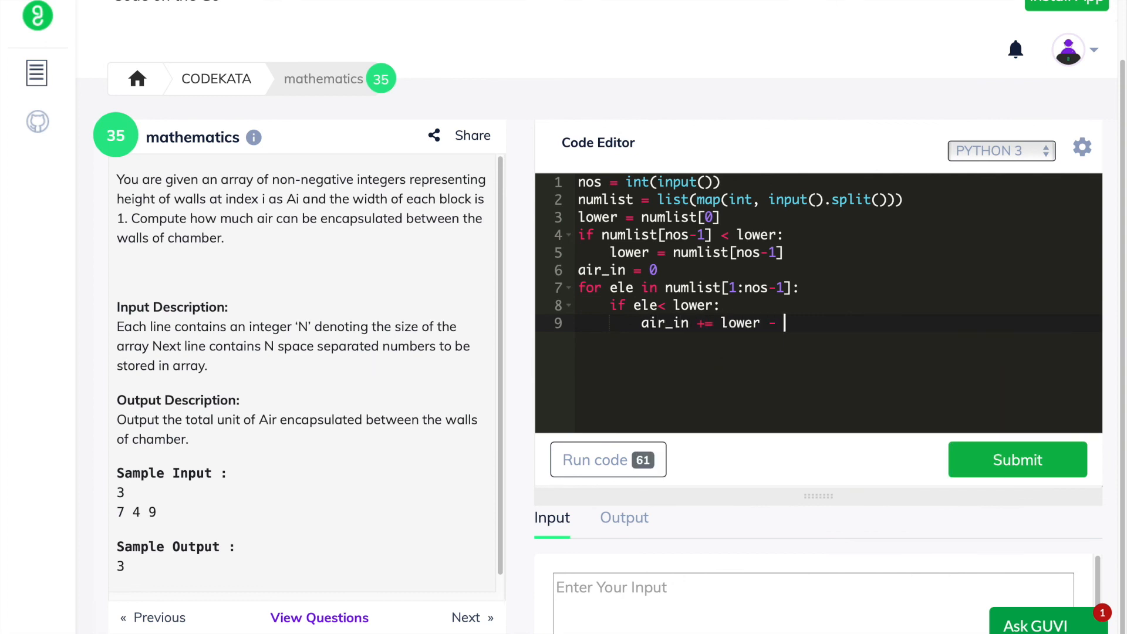
text(ele)
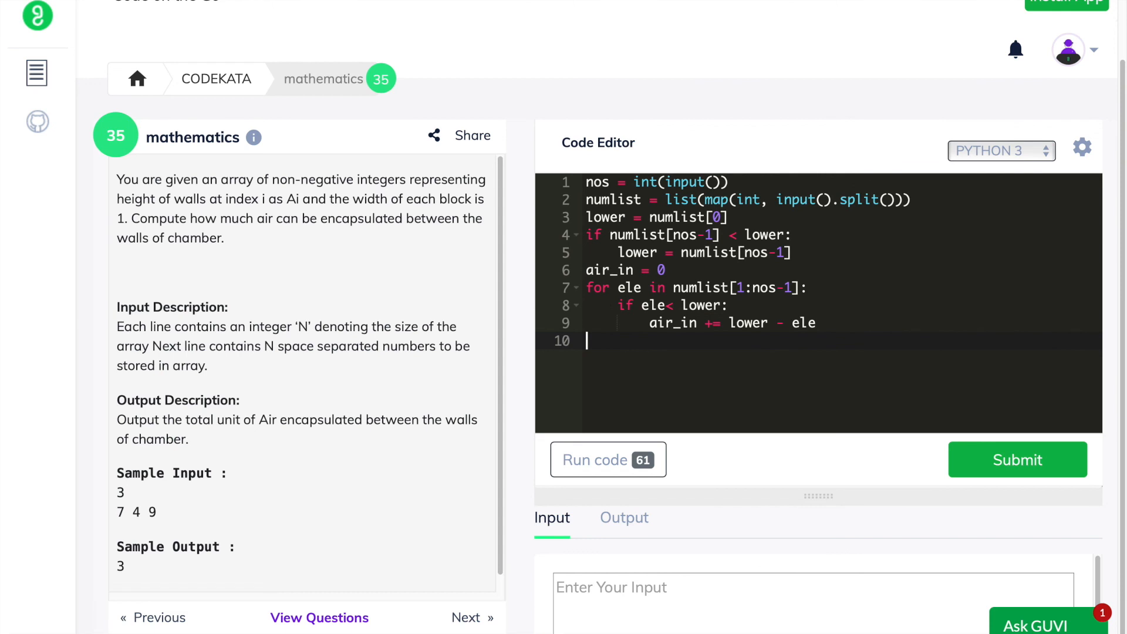